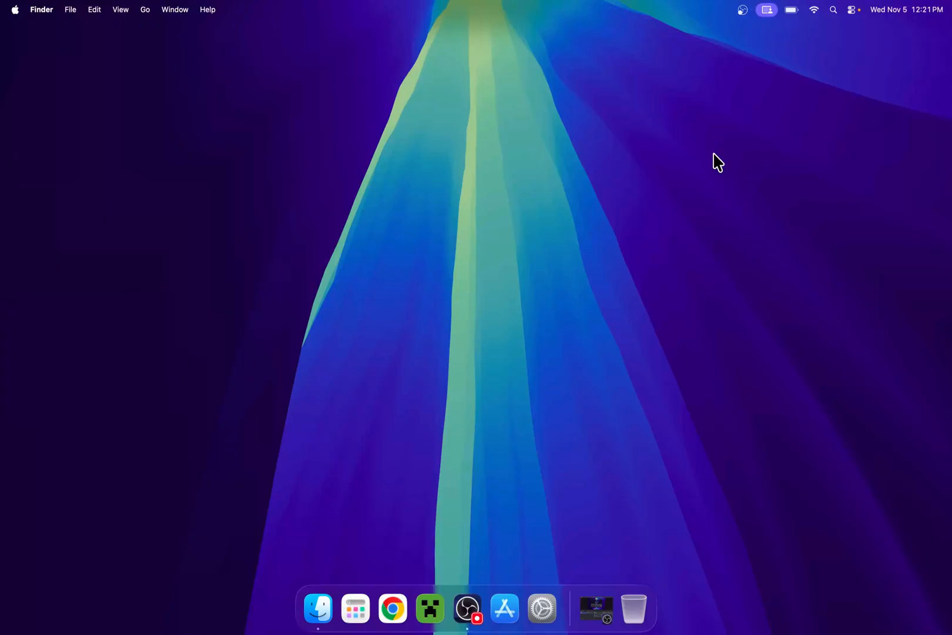
{"action": "mouse_move", "coordinate": [668, 141]}
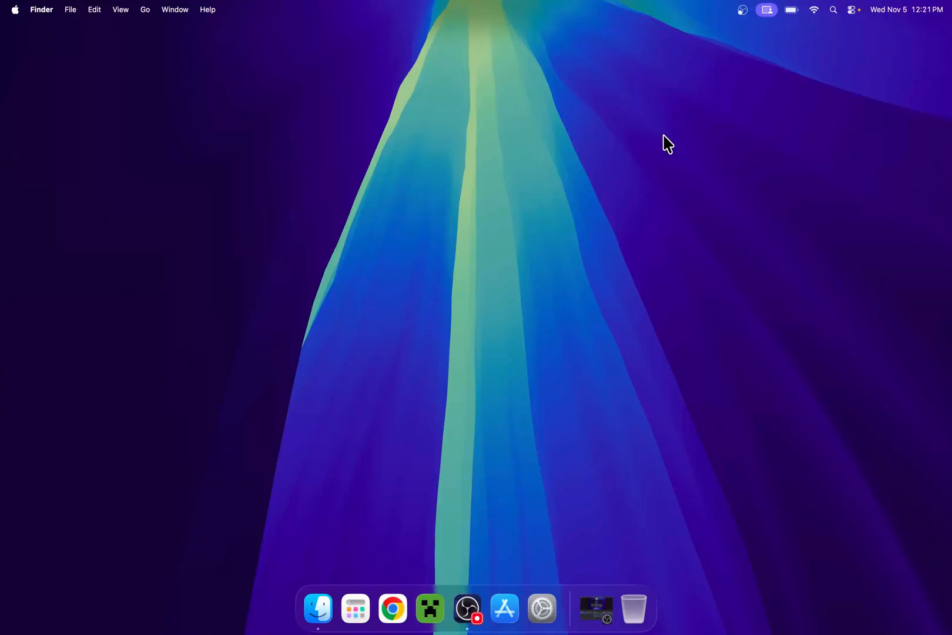
{"action": "mouse_move", "coordinate": [641, 152]}
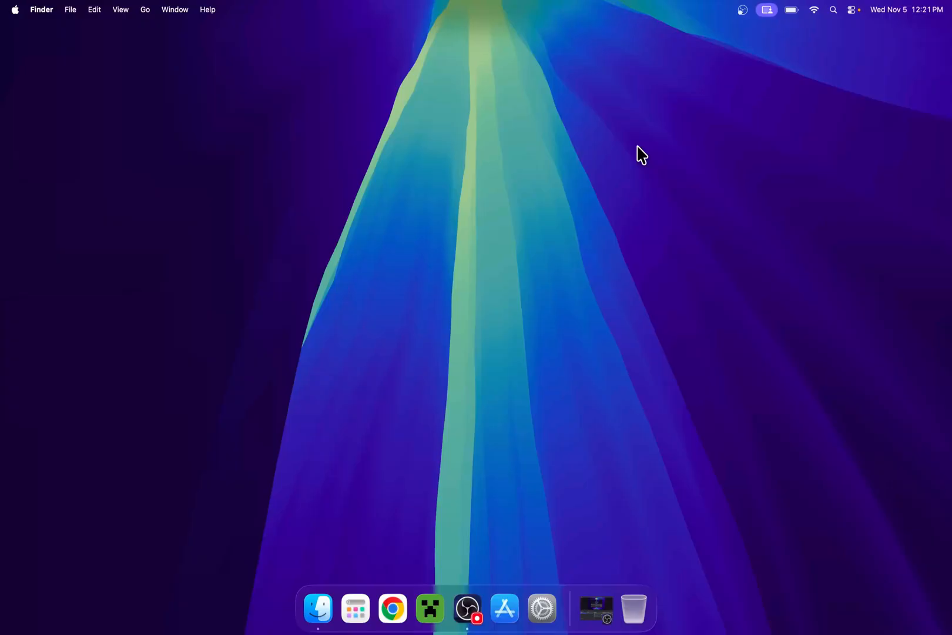
{"action": "mouse_move", "coordinate": [390, 539]}
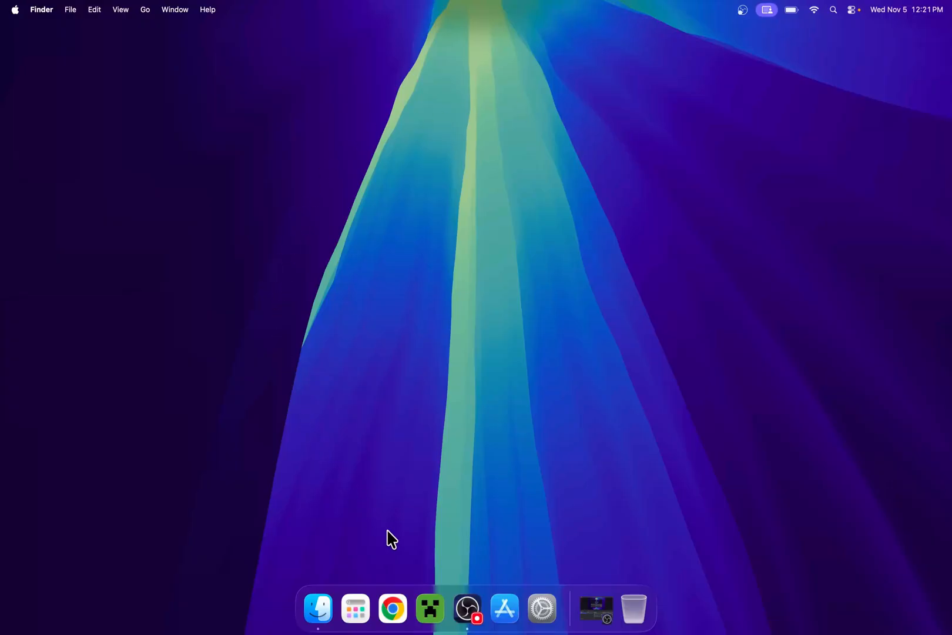
- Search Google for 'Geode' and open the geode-sdk.org mods site
{"action": "left_click", "coordinate": [392, 608]}
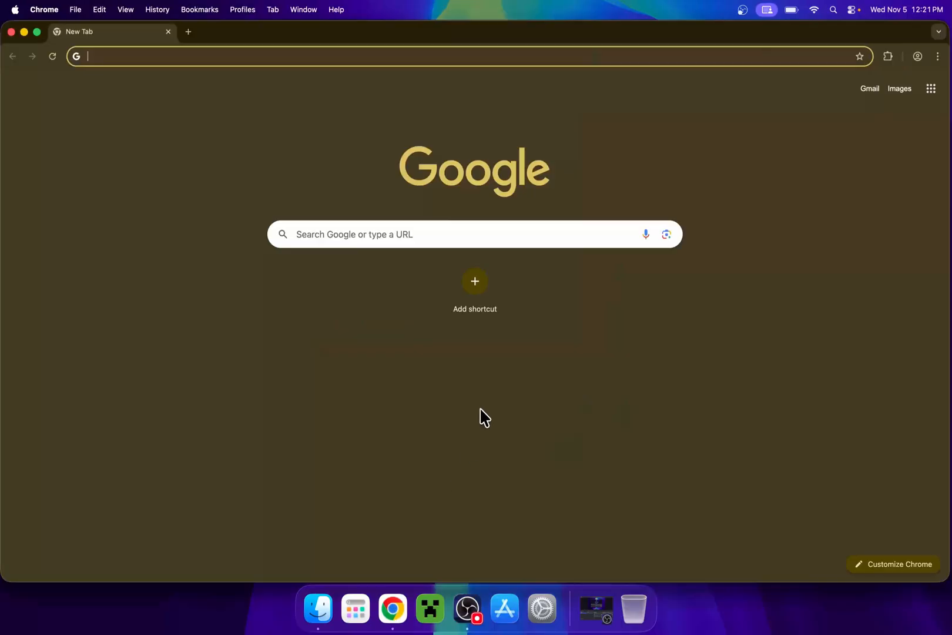
{"action": "mouse_move", "coordinate": [403, 446]}
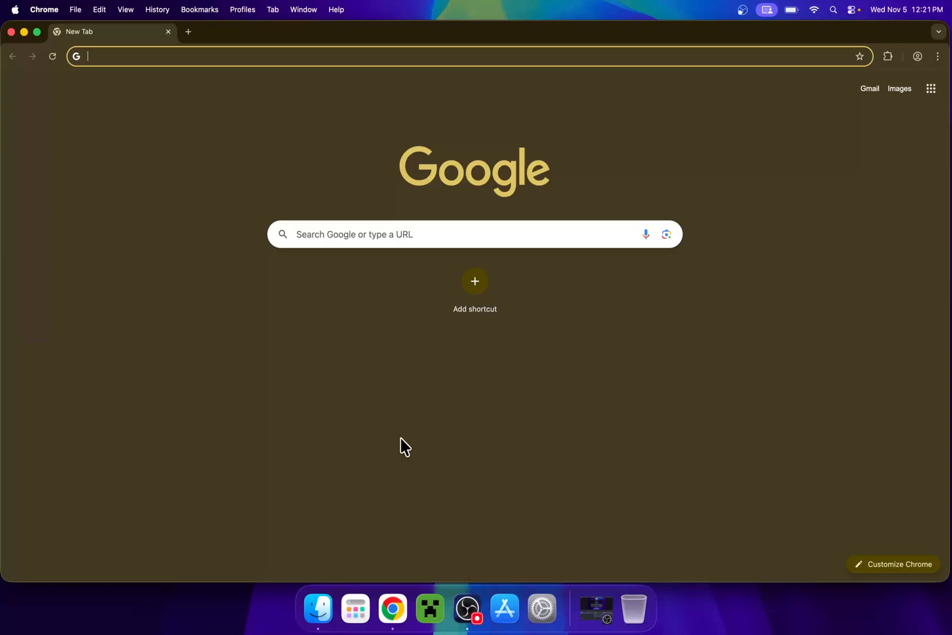
{"action": "mouse_move", "coordinate": [568, 262]}
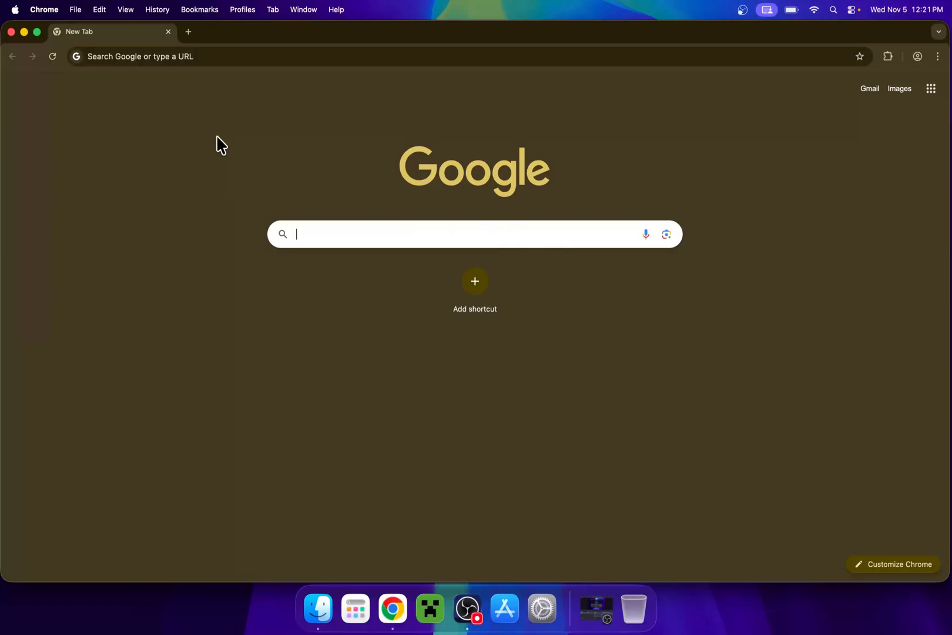
{"action": "type", "text": "Geode"}
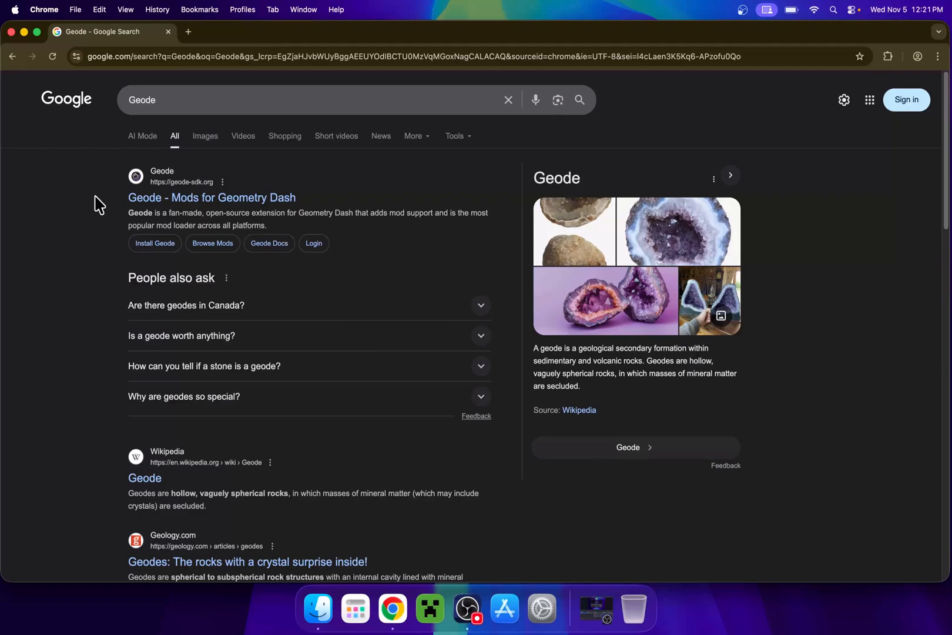
{"action": "mouse_move", "coordinate": [187, 198]}
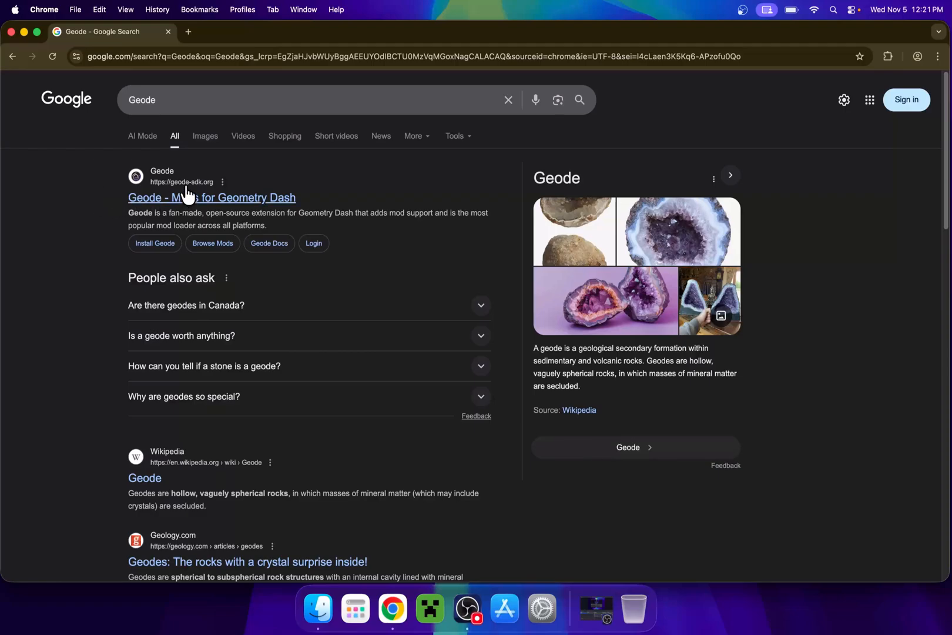
{"action": "mouse_move", "coordinate": [172, 192]}
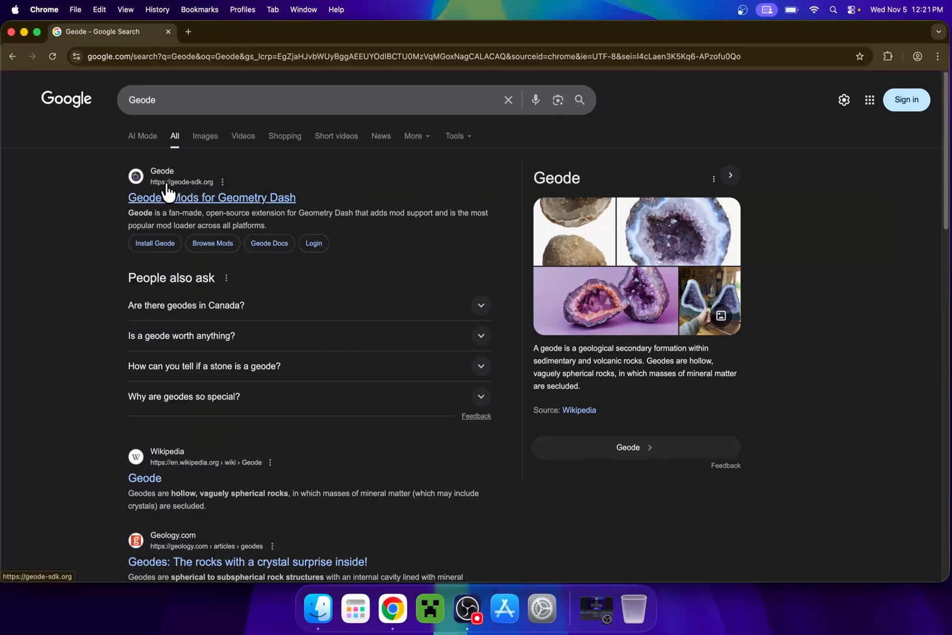
{"action": "mouse_move", "coordinate": [90, 206]}
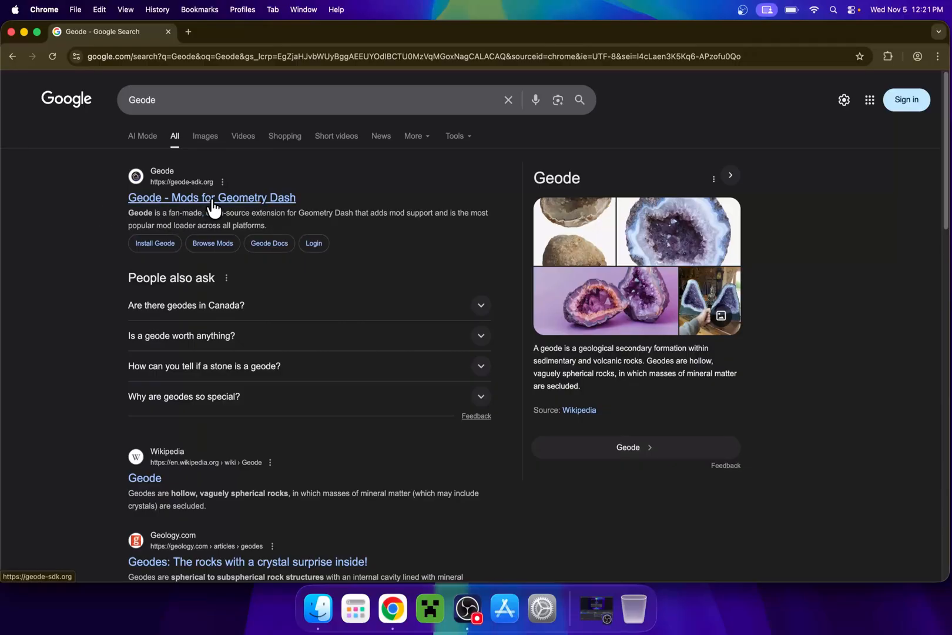
{"action": "left_click", "coordinate": [212, 197]}
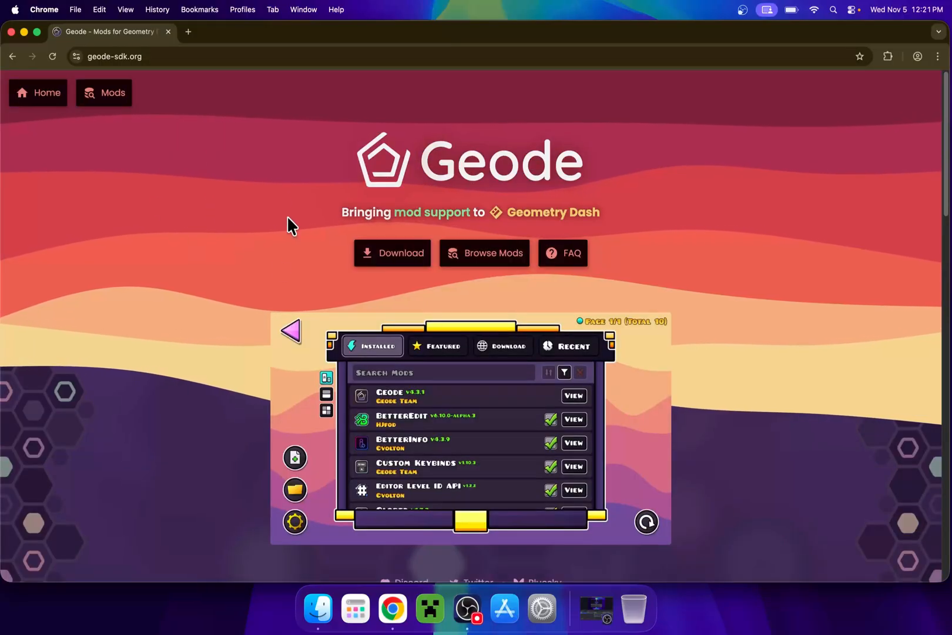
{"action": "mouse_move", "coordinate": [217, 160]}
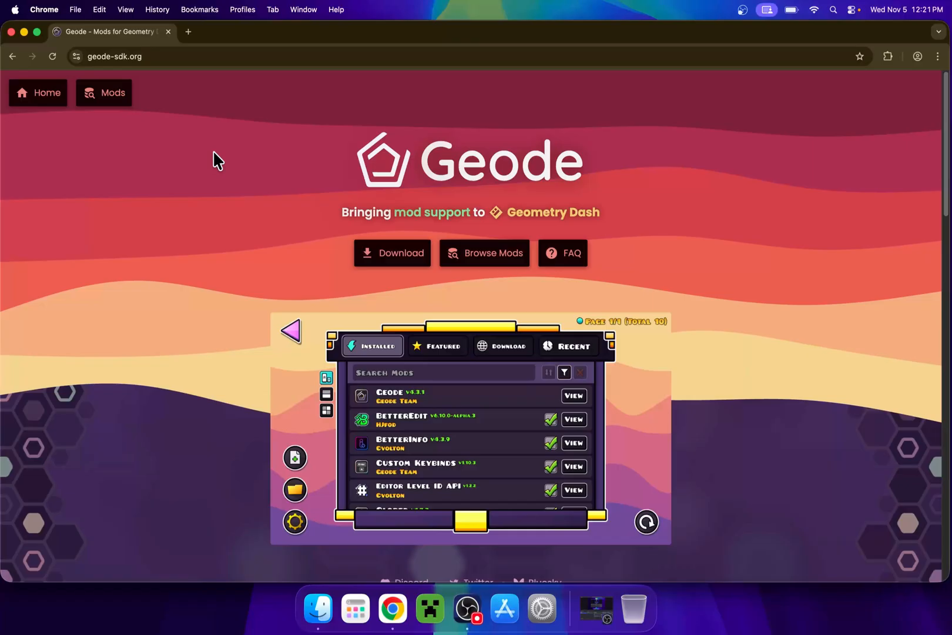
{"action": "mouse_move", "coordinate": [392, 252]}
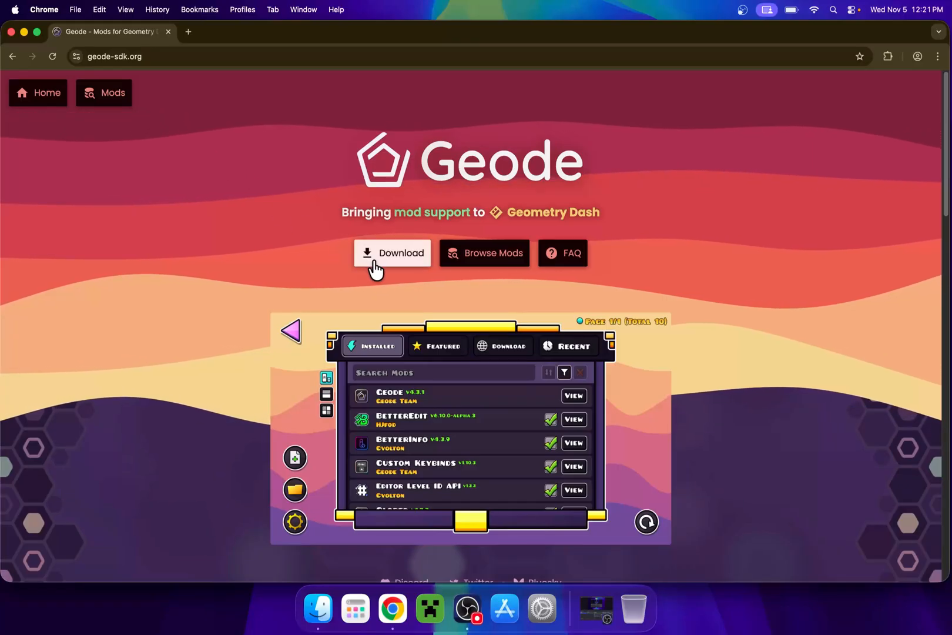
- Download the macOS installer geode-installer-v4.9.0-mac.pkg from the Geode install page
{"action": "left_click", "coordinate": [391, 253]}
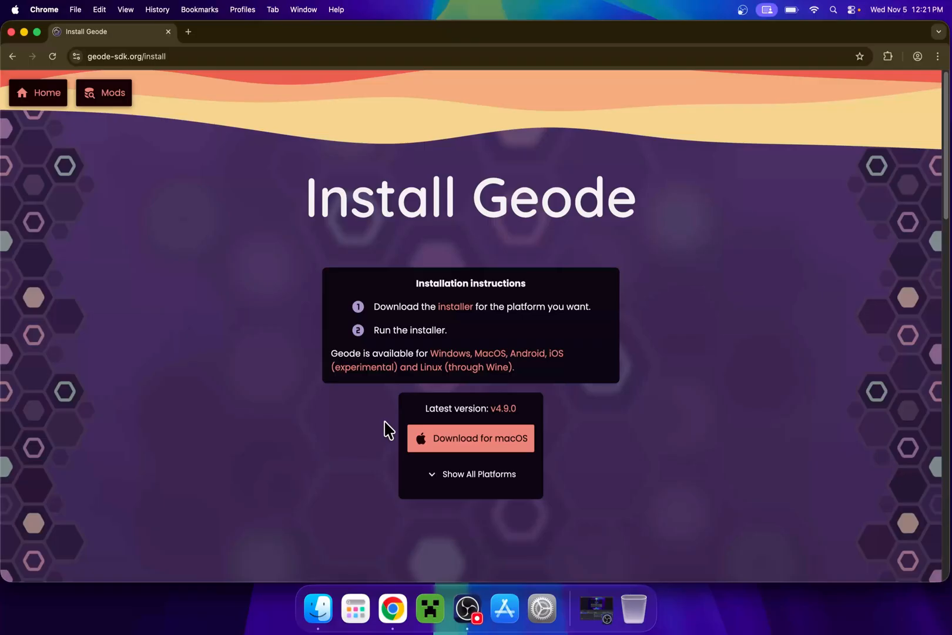
{"action": "mouse_move", "coordinate": [373, 438]}
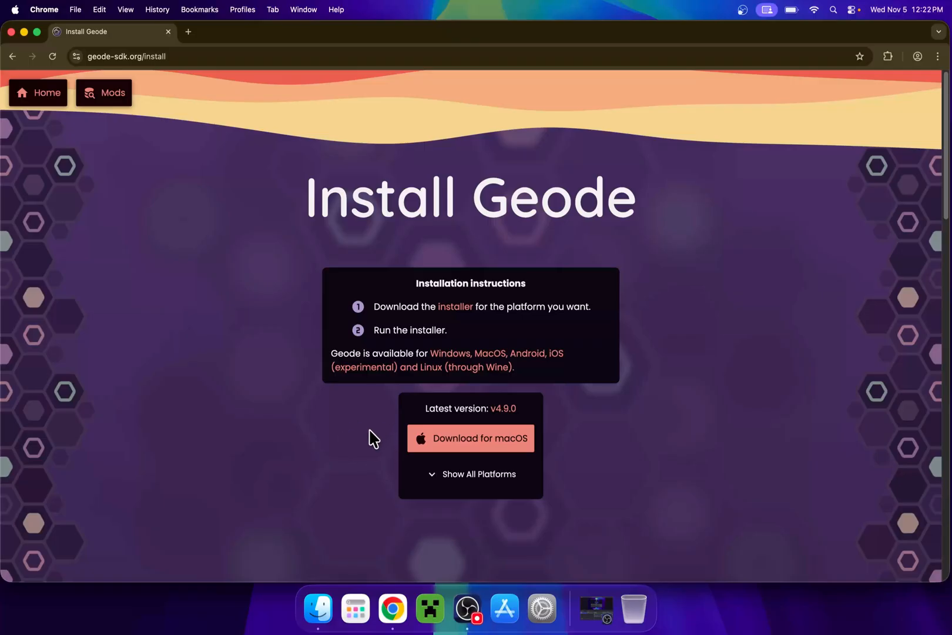
{"action": "left_click", "coordinate": [477, 475]}
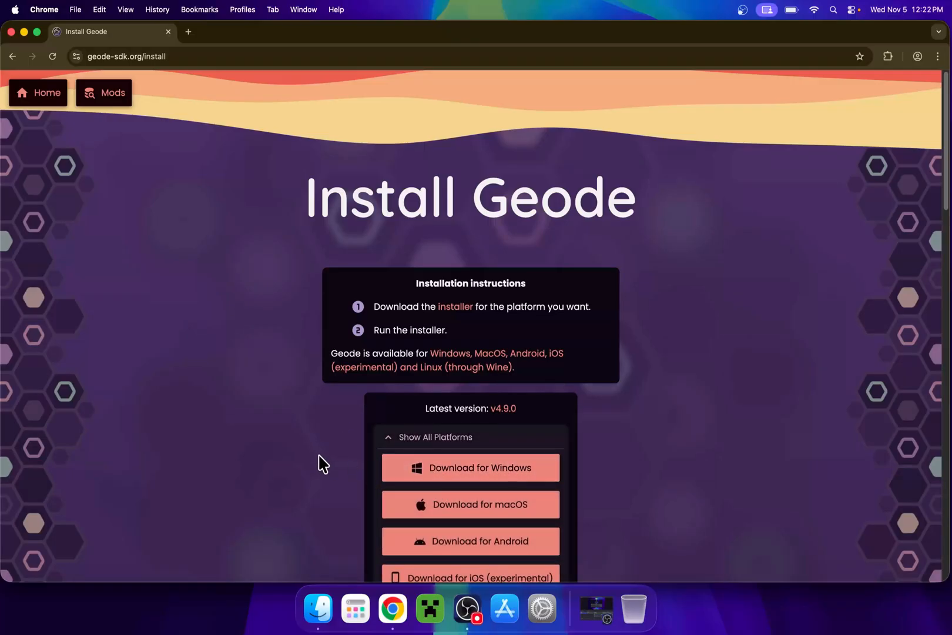
{"action": "scroll", "scroll_direction": "down", "scroll_amount": 3}
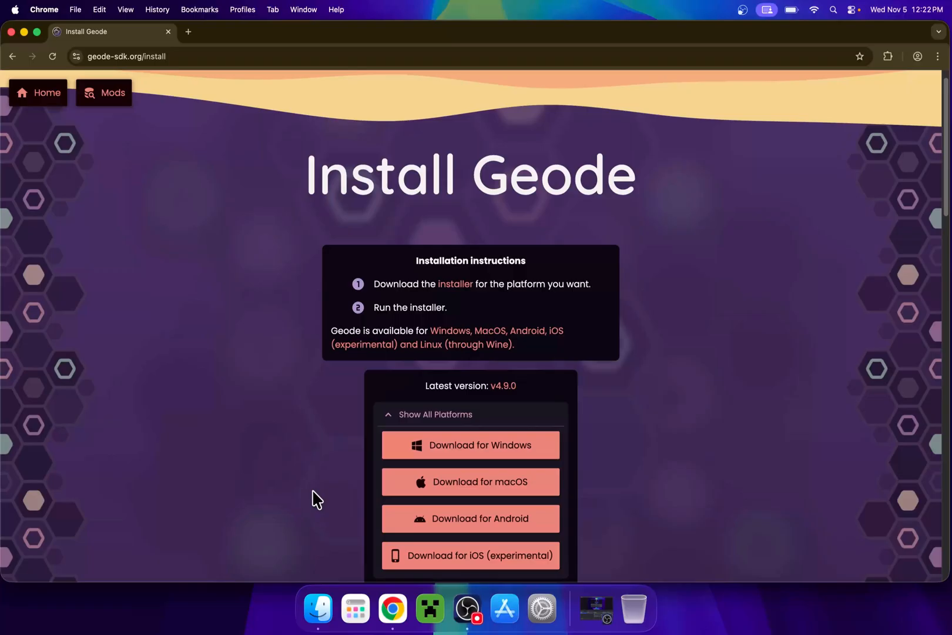
{"action": "mouse_move", "coordinate": [470, 482]}
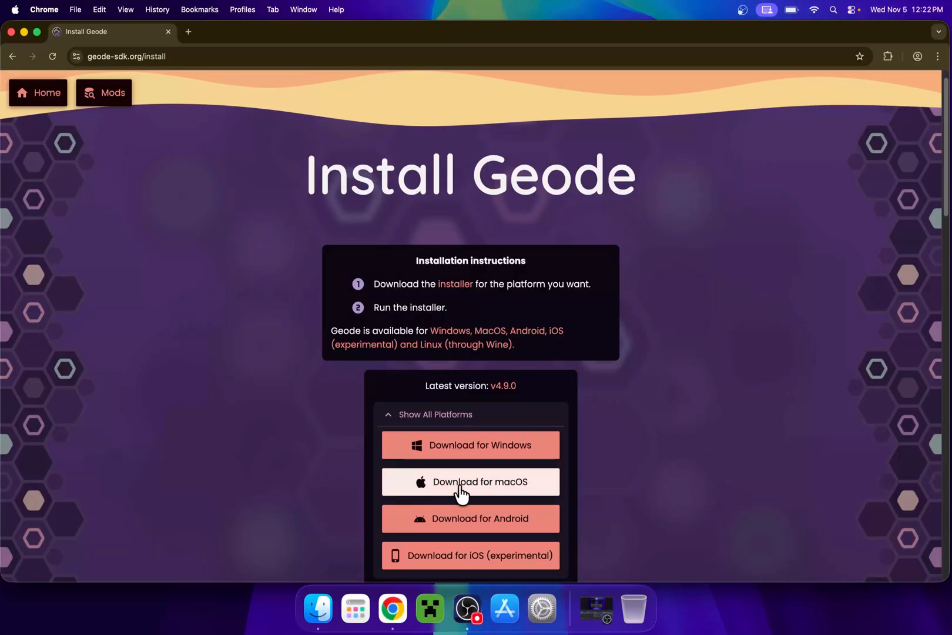
{"action": "mouse_move", "coordinate": [476, 498]}
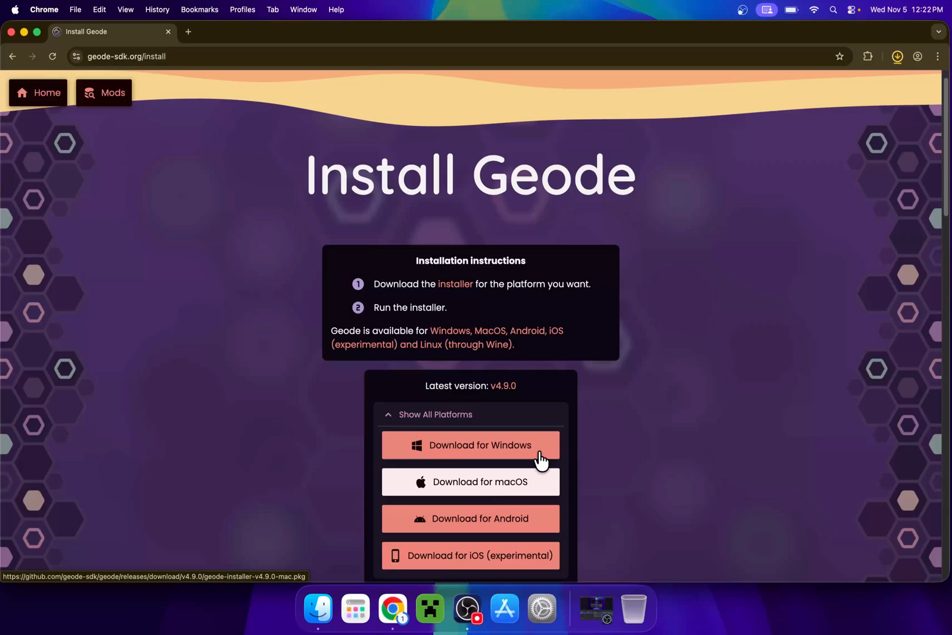
{"action": "left_click", "coordinate": [471, 482]}
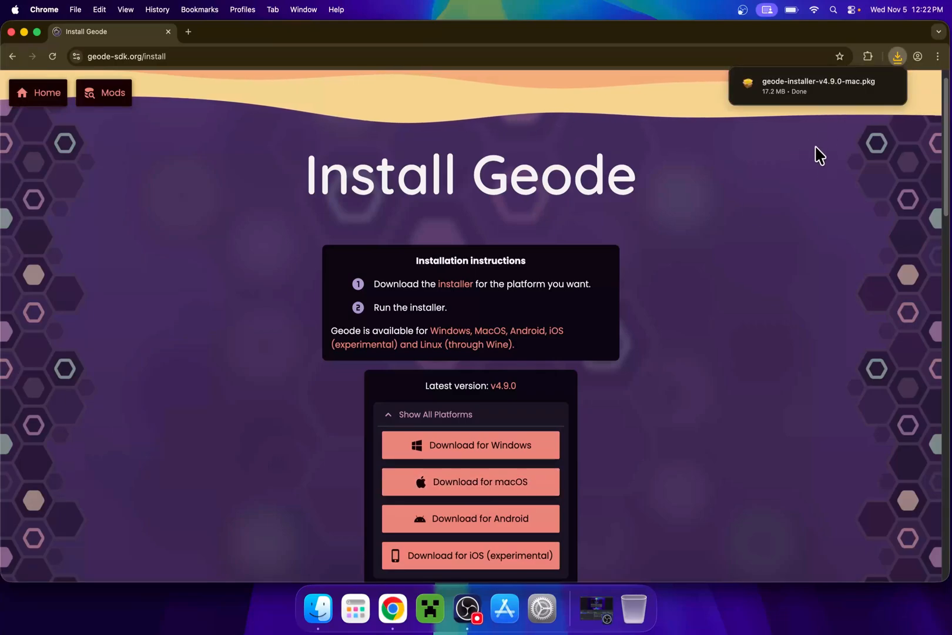
{"action": "mouse_move", "coordinate": [776, 206]}
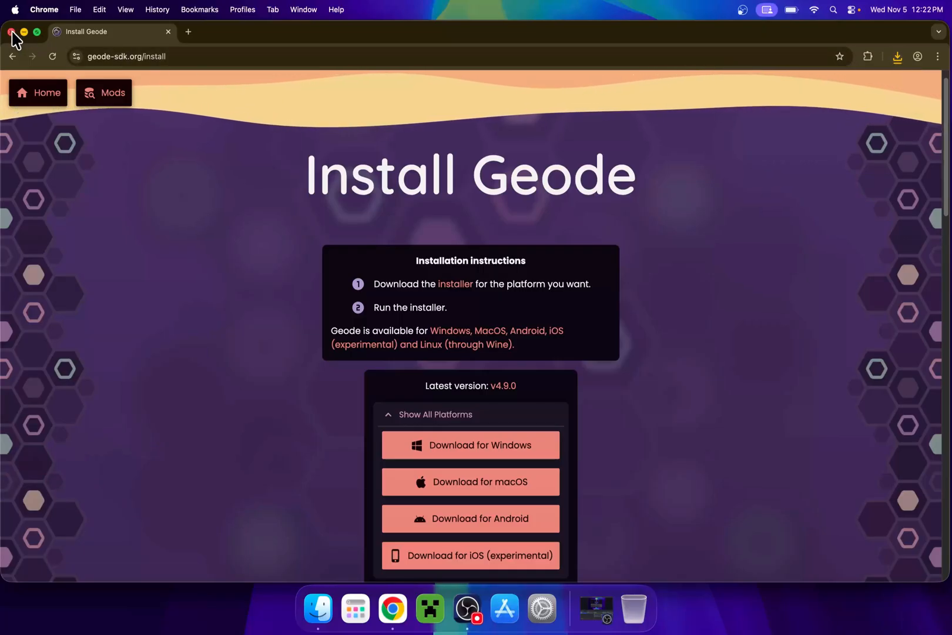
- Open geode-installer-v4.9.0-mac.pkg from Finder's Downloads and dismiss the 'Not Opened' warning
{"action": "left_click", "coordinate": [12, 32]}
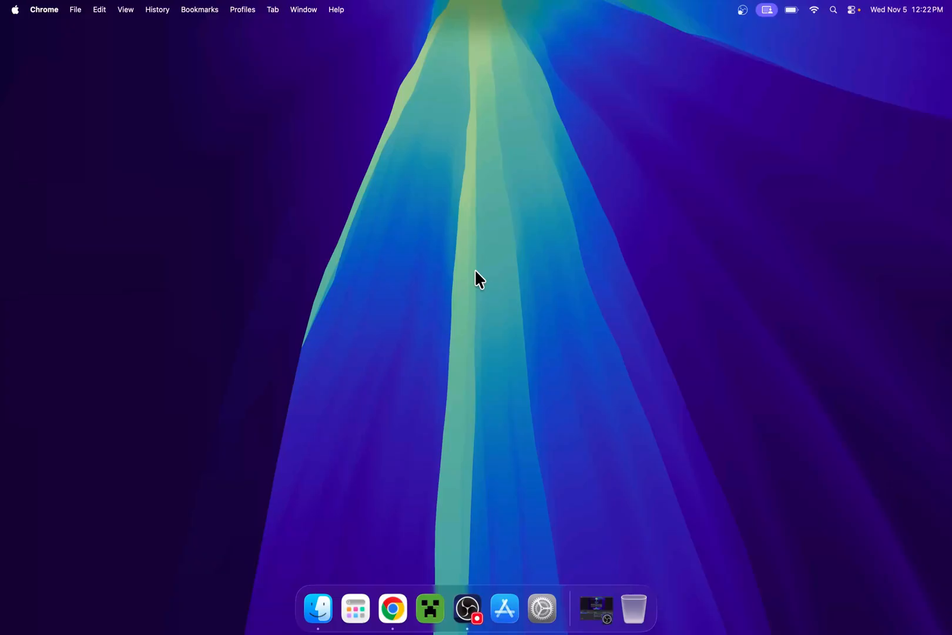
{"action": "left_click", "coordinate": [317, 607]}
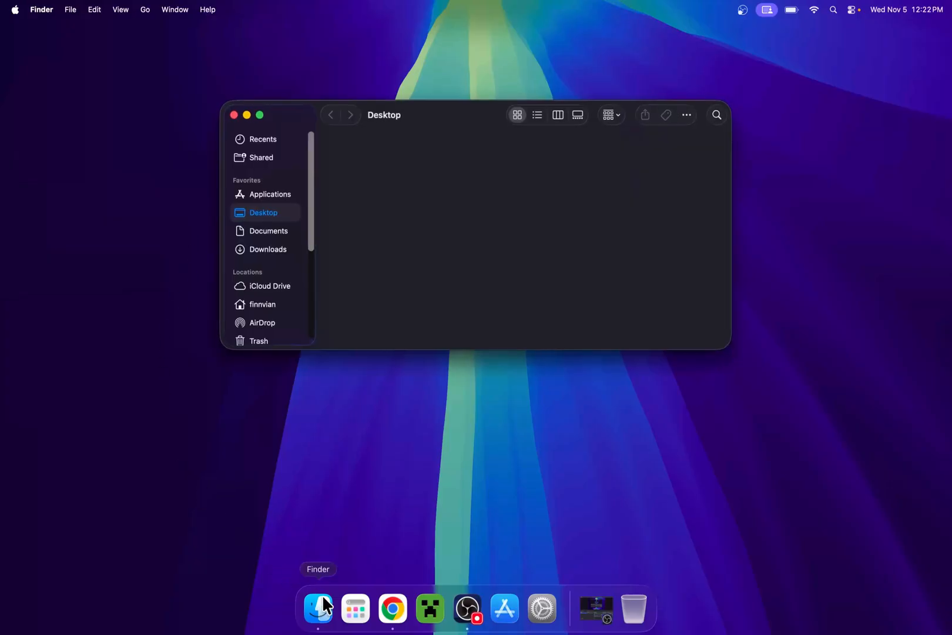
{"action": "mouse_move", "coordinate": [257, 254]}
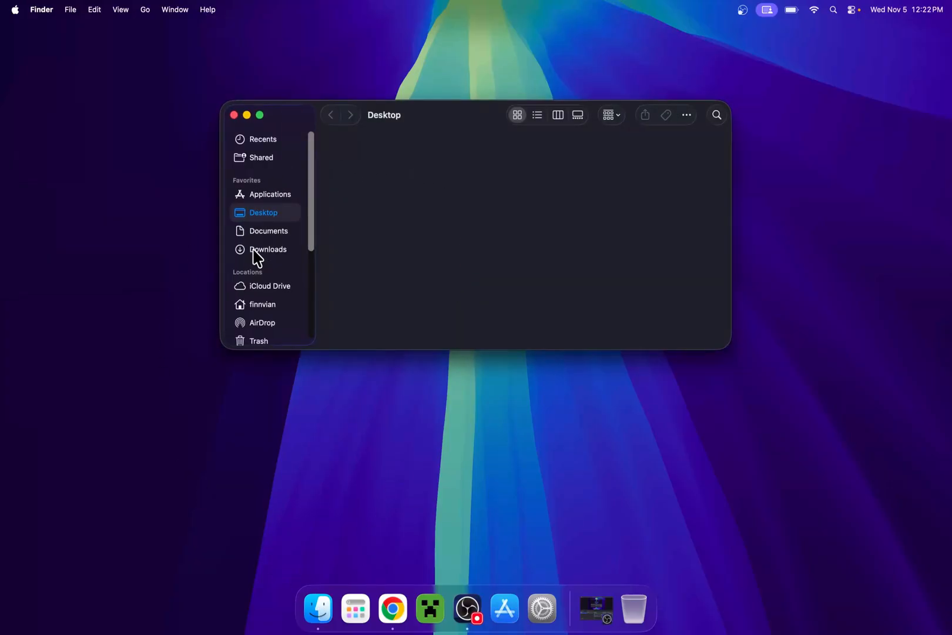
{"action": "left_click", "coordinate": [268, 250]}
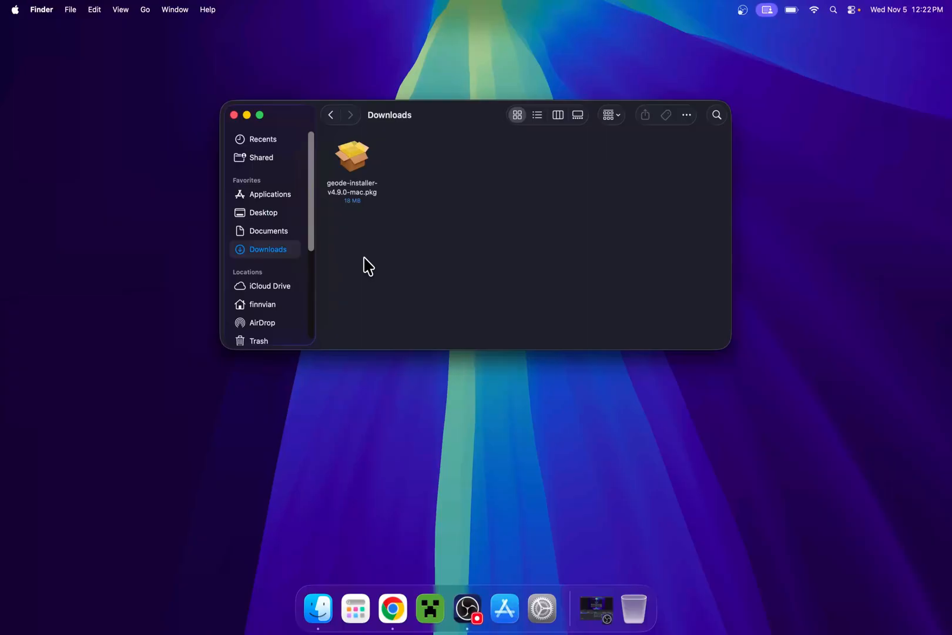
{"action": "mouse_move", "coordinate": [439, 179]}
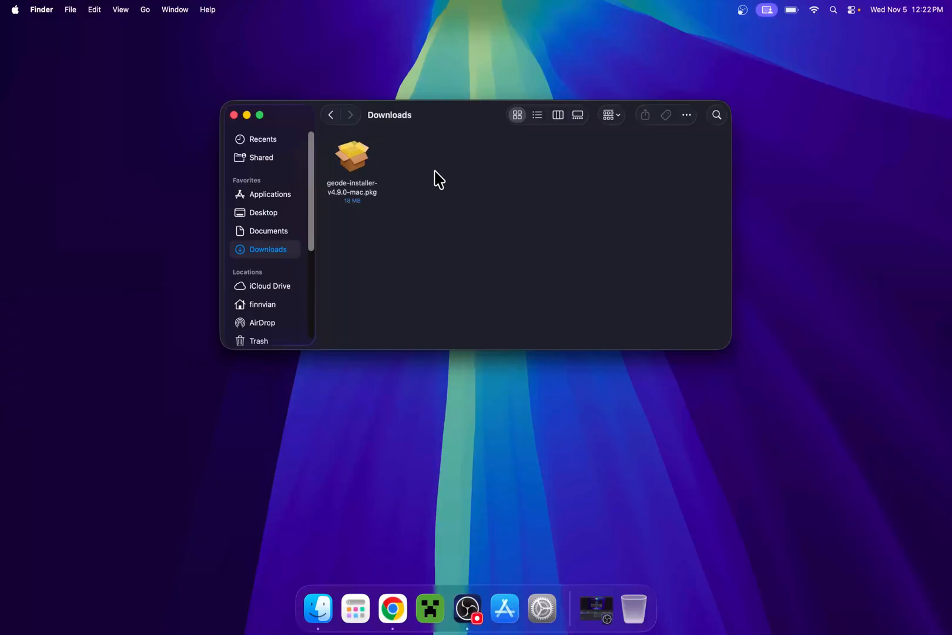
{"action": "mouse_move", "coordinate": [365, 171]}
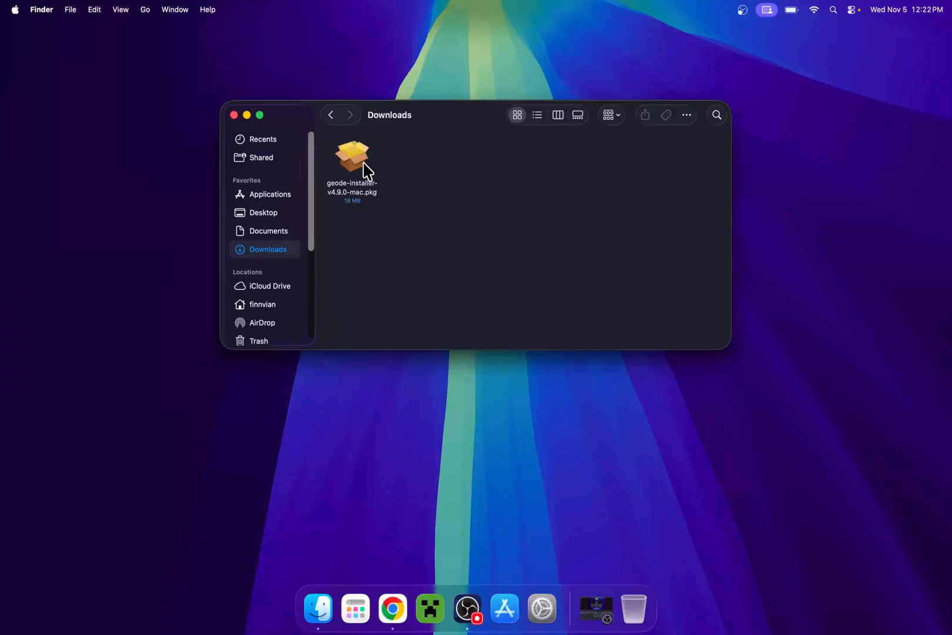
{"action": "double_click", "coordinate": [352, 155]}
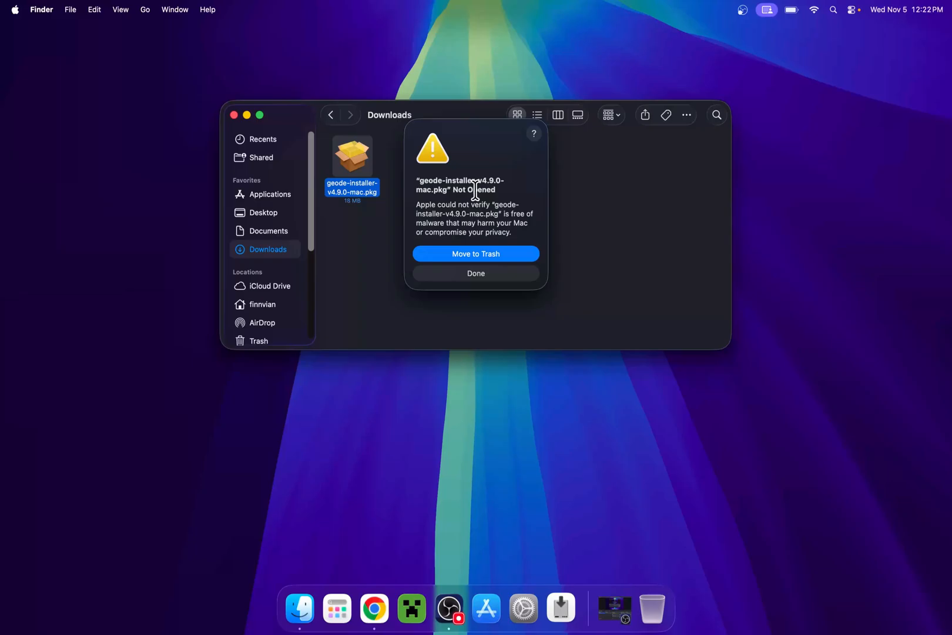
{"action": "left_click", "coordinate": [475, 272]}
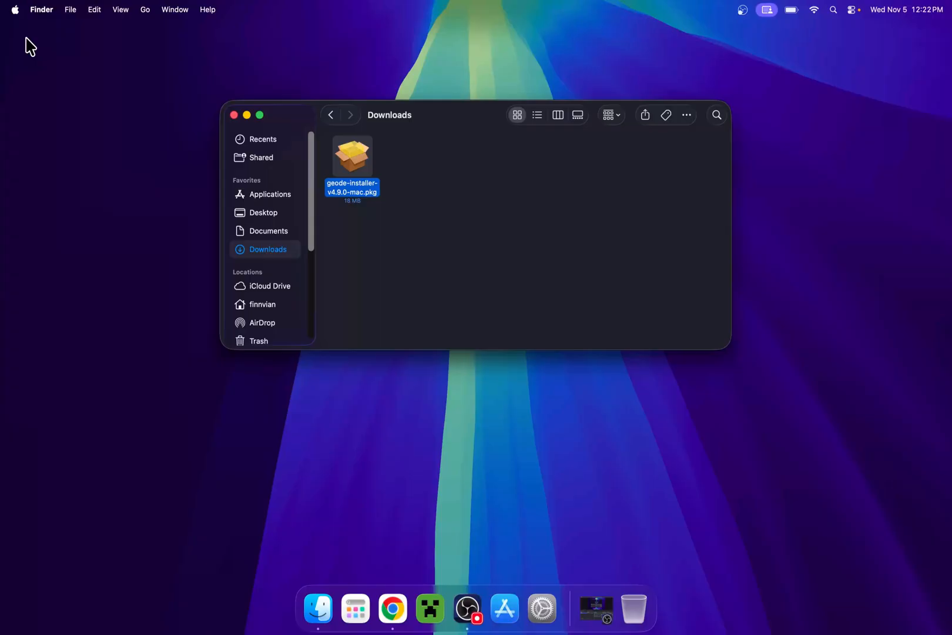
- Show Privacy & Security in System Settings, scrolled to the blocked installer notice
{"action": "left_click", "coordinate": [14, 10]}
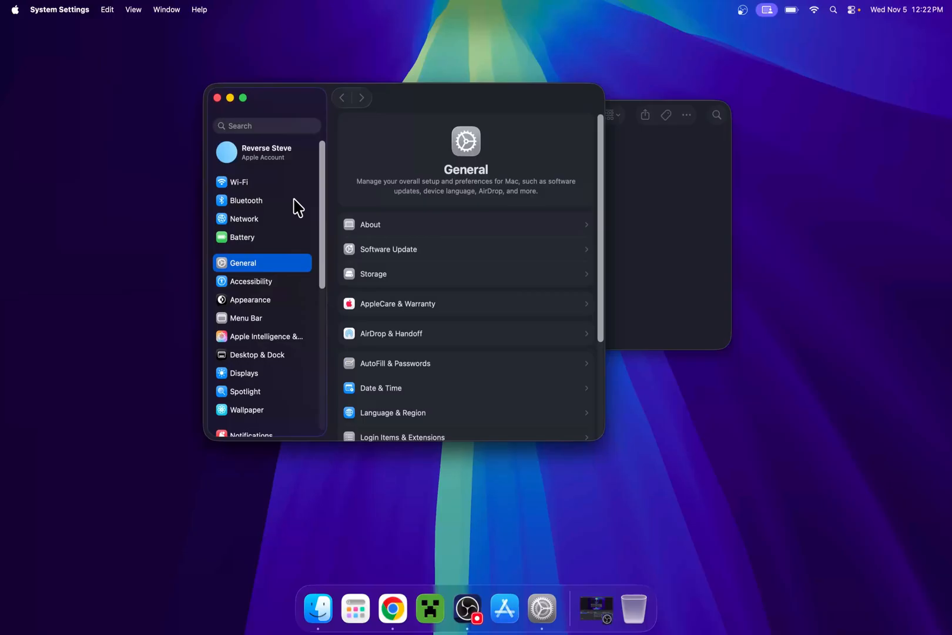
{"action": "mouse_move", "coordinate": [325, 242]}
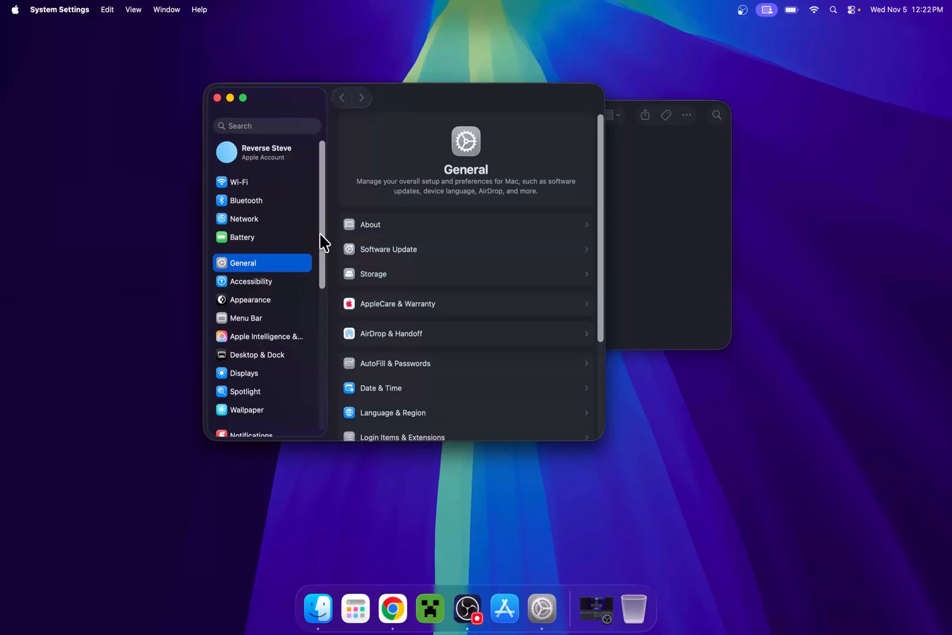
{"action": "scroll", "scroll_direction": "down", "scroll_amount": 3}
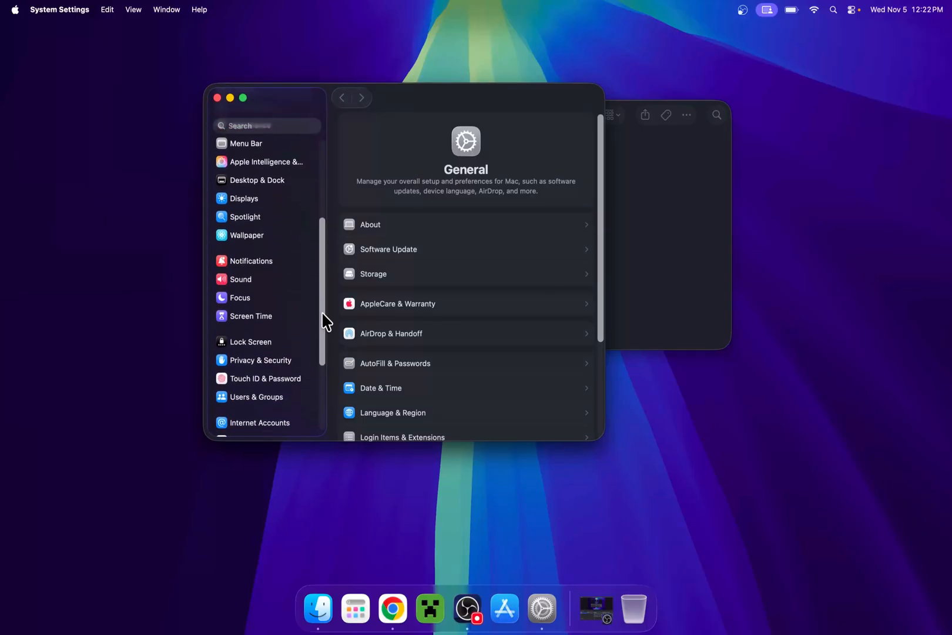
{"action": "scroll", "scroll_direction": "down", "scroll_amount": 3}
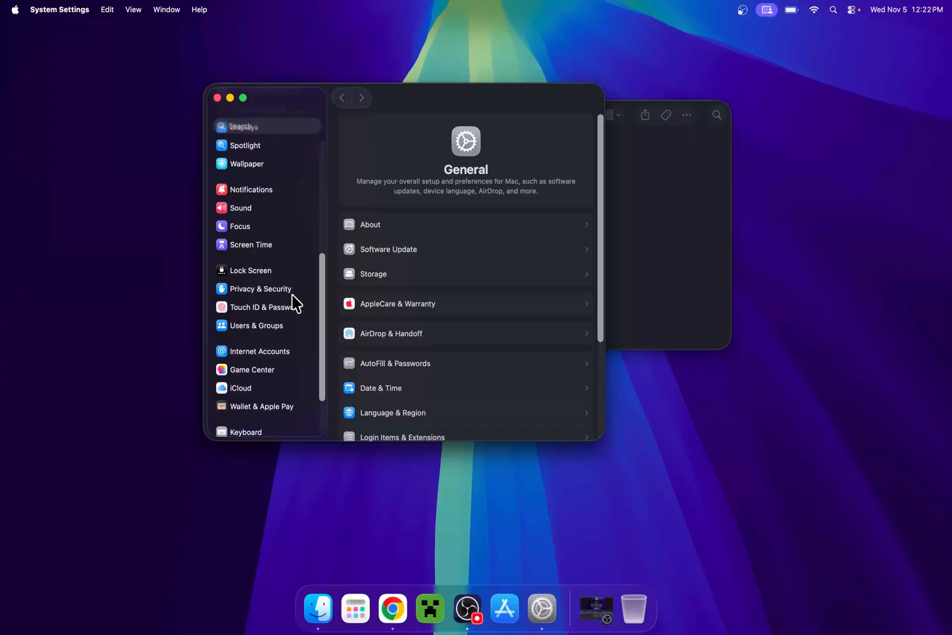
{"action": "left_click", "coordinate": [260, 288]}
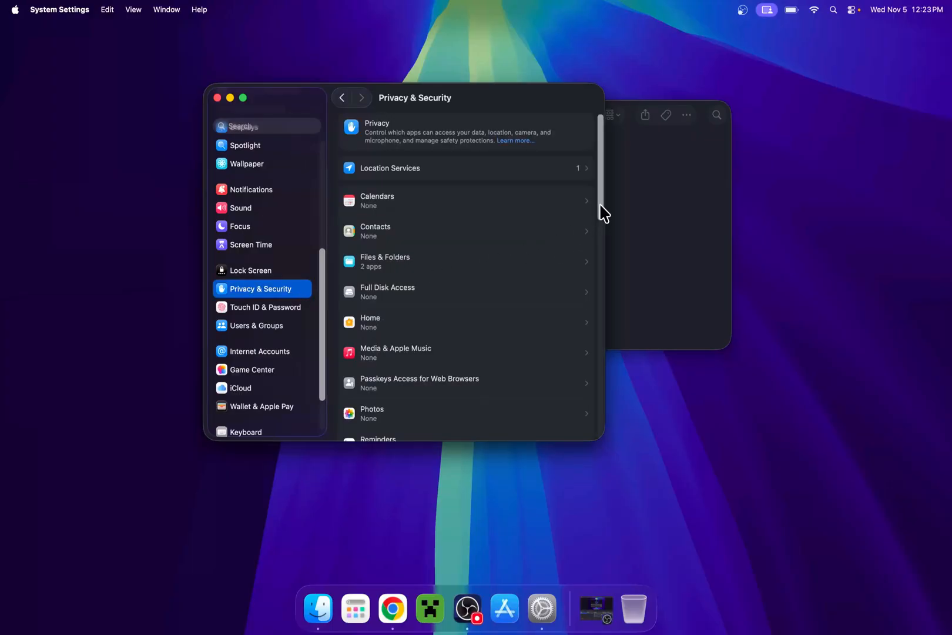
{"action": "scroll", "scroll_direction": "down", "scroll_amount": 3}
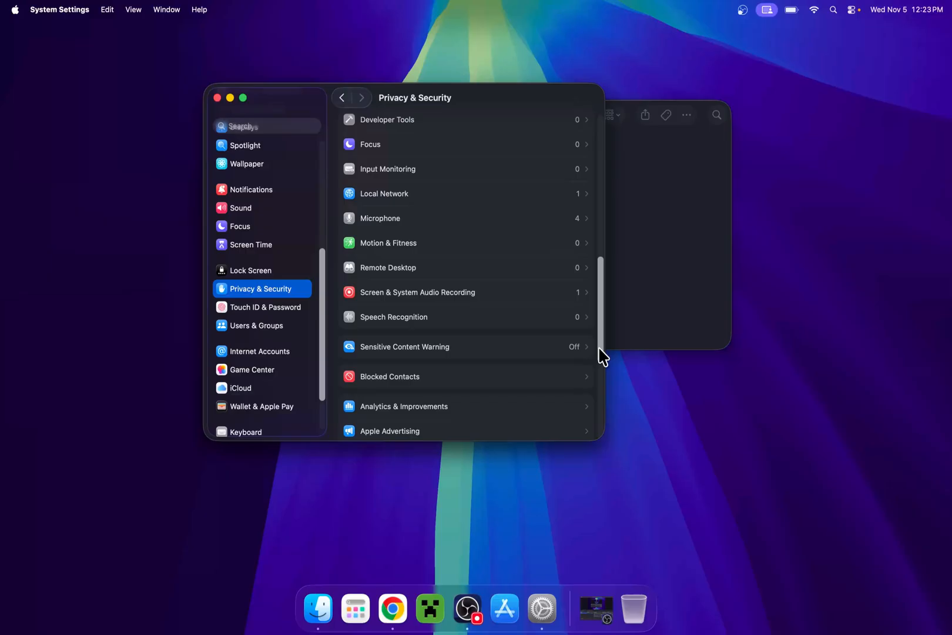
{"action": "scroll", "scroll_direction": "down", "scroll_amount": 3}
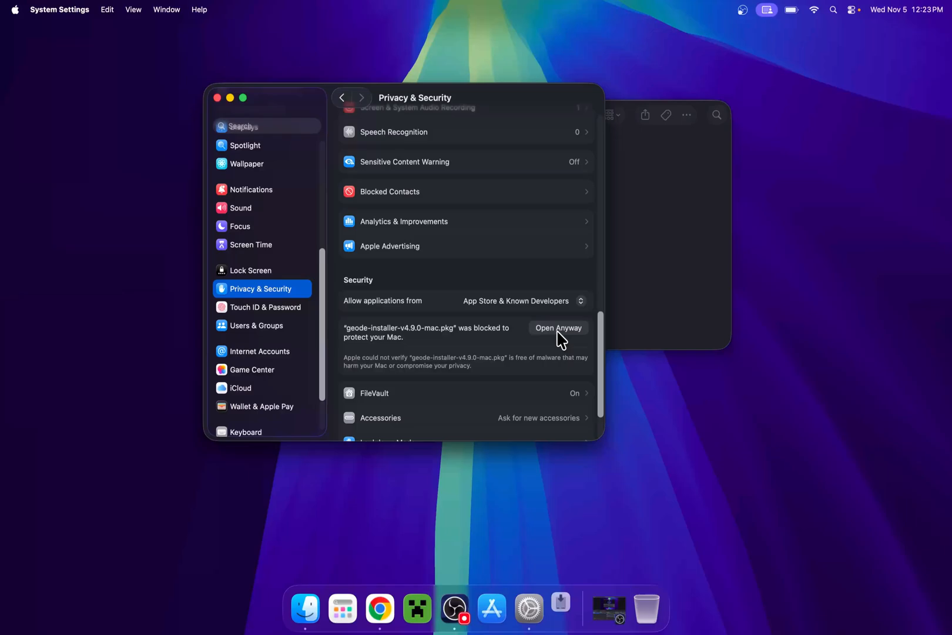
- Choose Open Anyway for the blocked Geode package, confirm, and authenticate as administrator
{"action": "left_click", "coordinate": [557, 327]}
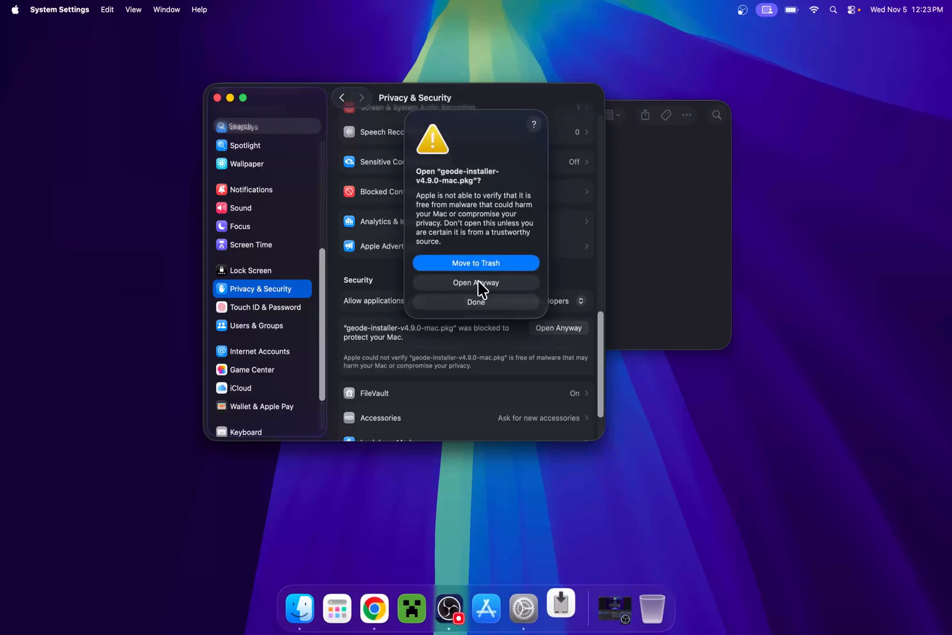
{"action": "left_click", "coordinate": [475, 282]}
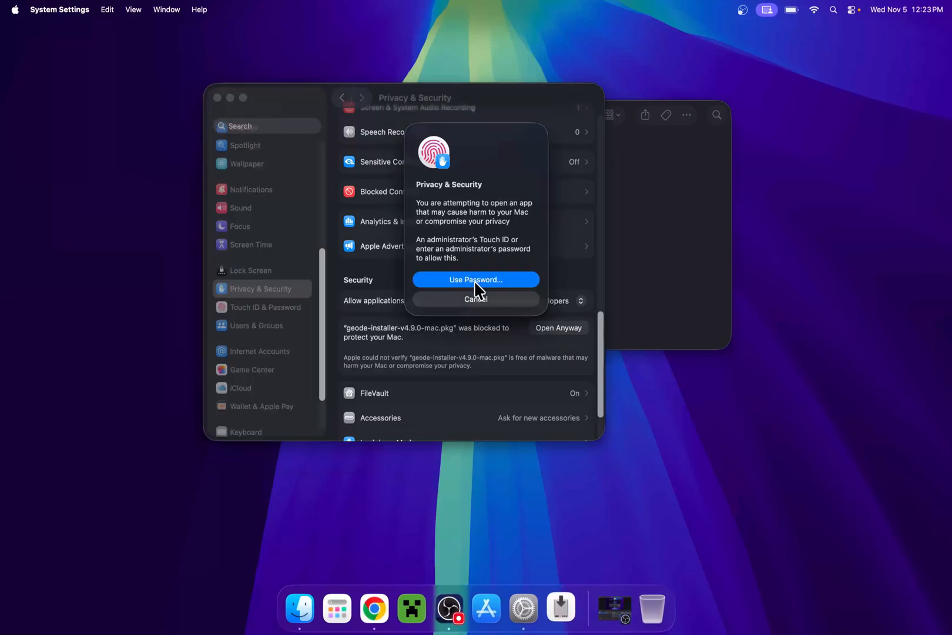
{"action": "mouse_move", "coordinate": [506, 147]}
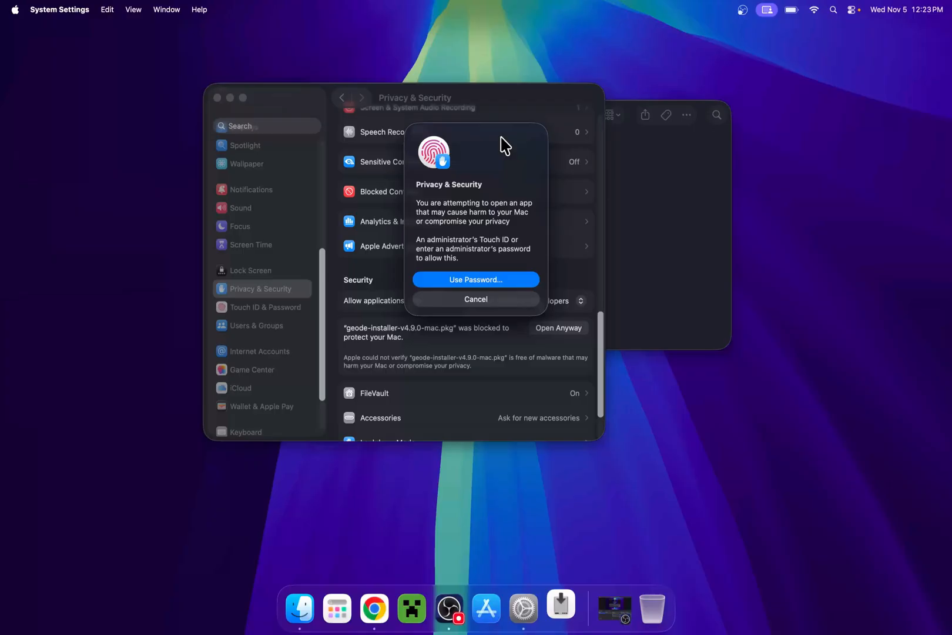
{"action": "left_click", "coordinate": [476, 279]}
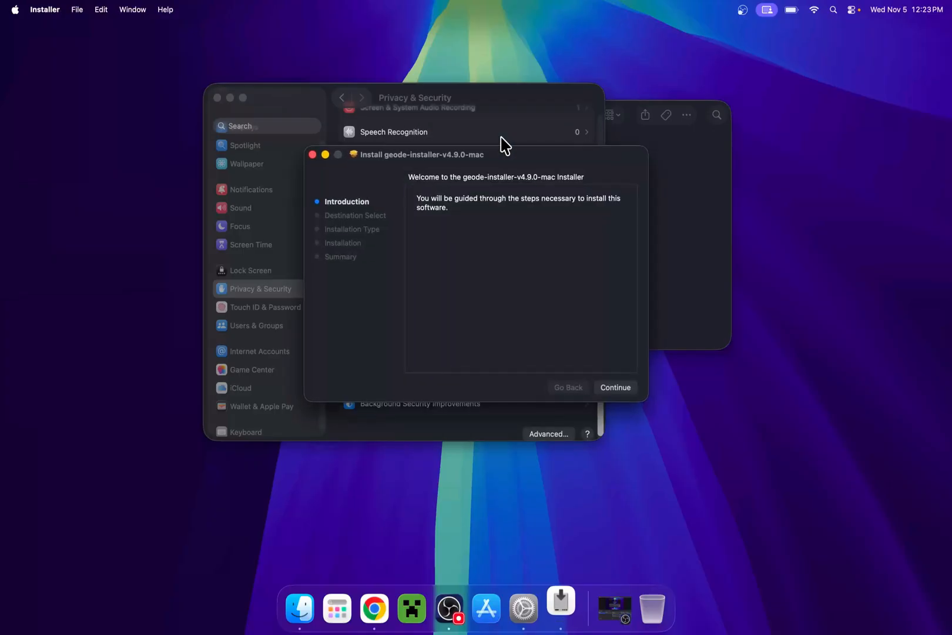
{"action": "mouse_move", "coordinate": [488, 205]}
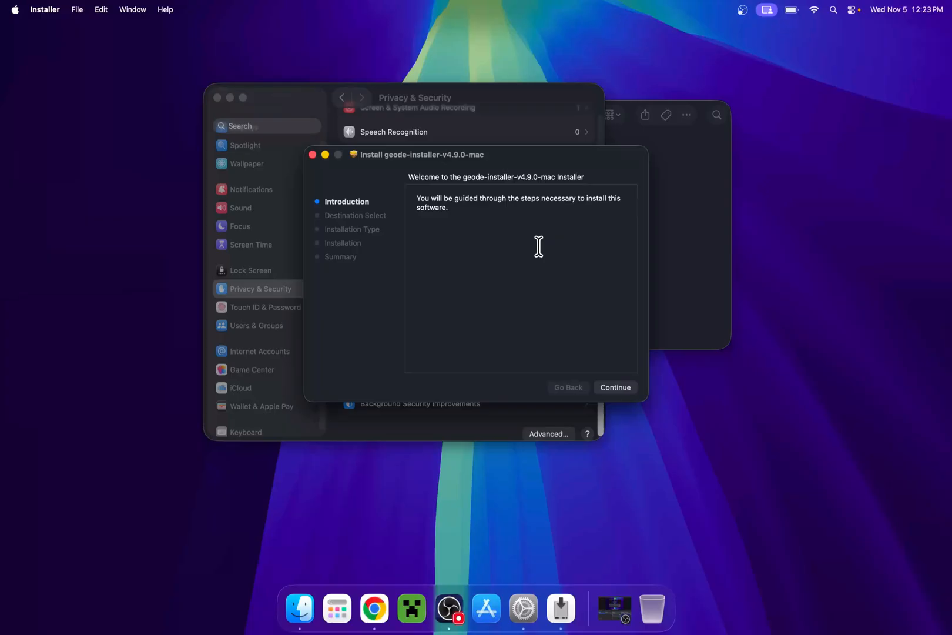
- Install the Geode package on Macintosh HD, authorizing with administrator credentials
{"action": "left_click", "coordinate": [615, 387]}
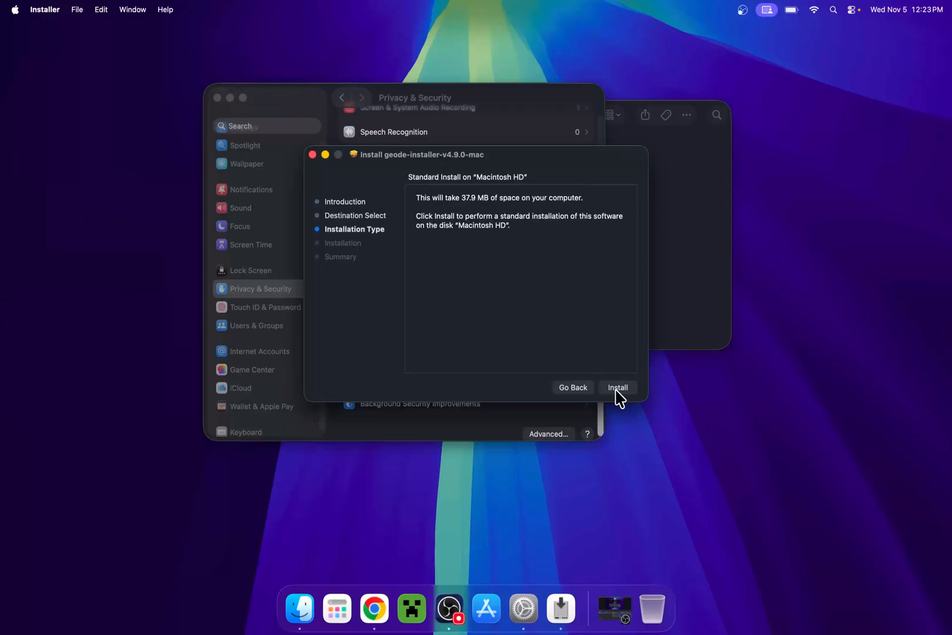
{"action": "left_click", "coordinate": [618, 386]}
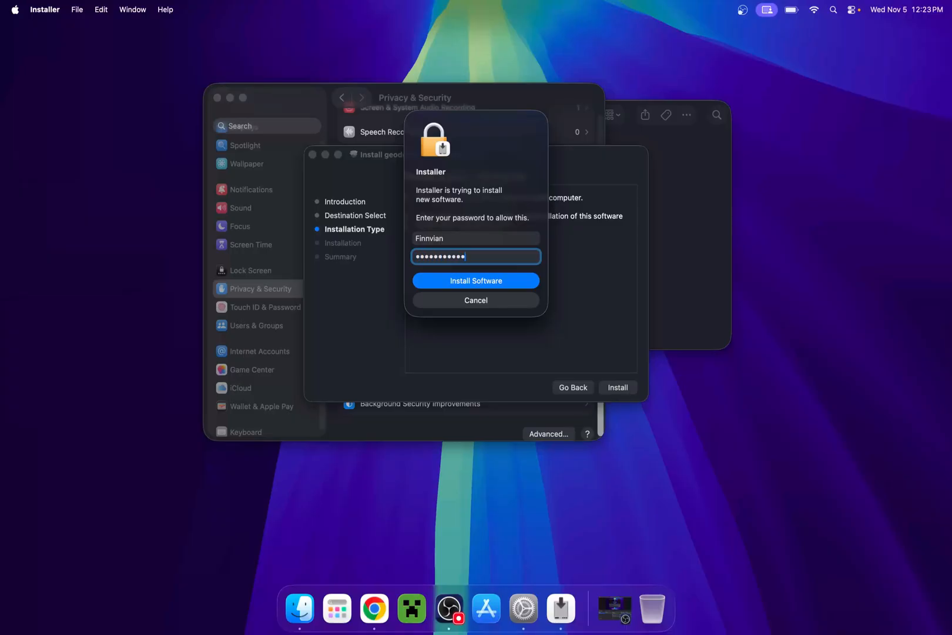
{"action": "left_click", "coordinate": [475, 279]}
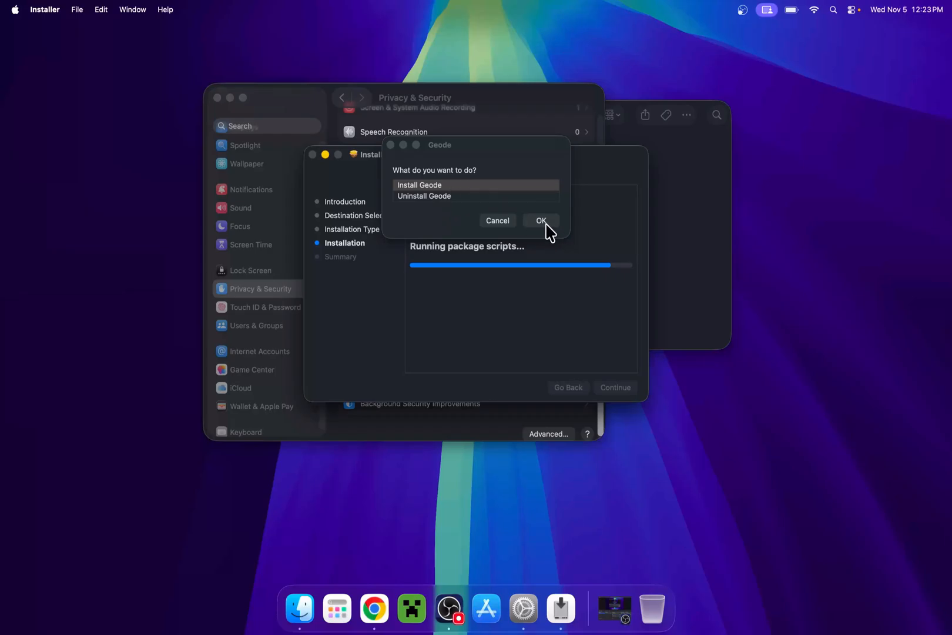
- Choose Install Geode in the prompt, allowing Installer to control System Events
{"action": "left_click", "coordinate": [540, 220]}
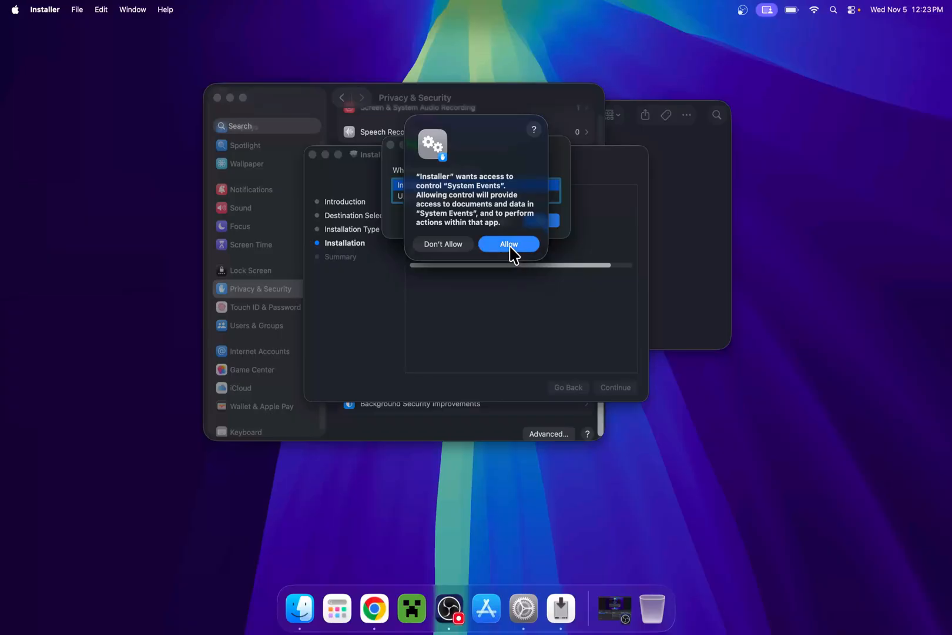
{"action": "left_click", "coordinate": [509, 243]}
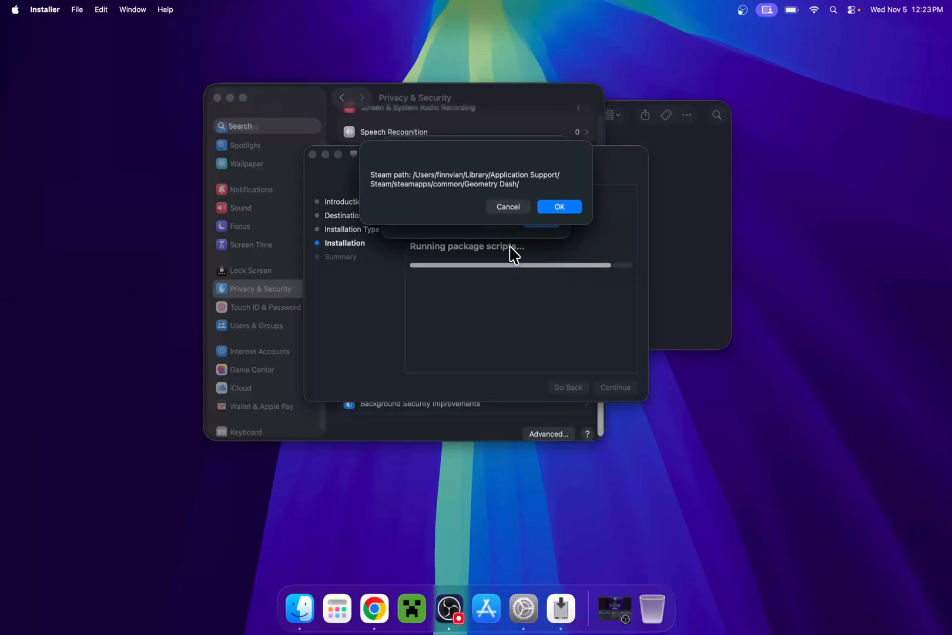
{"action": "mouse_move", "coordinate": [520, 253]}
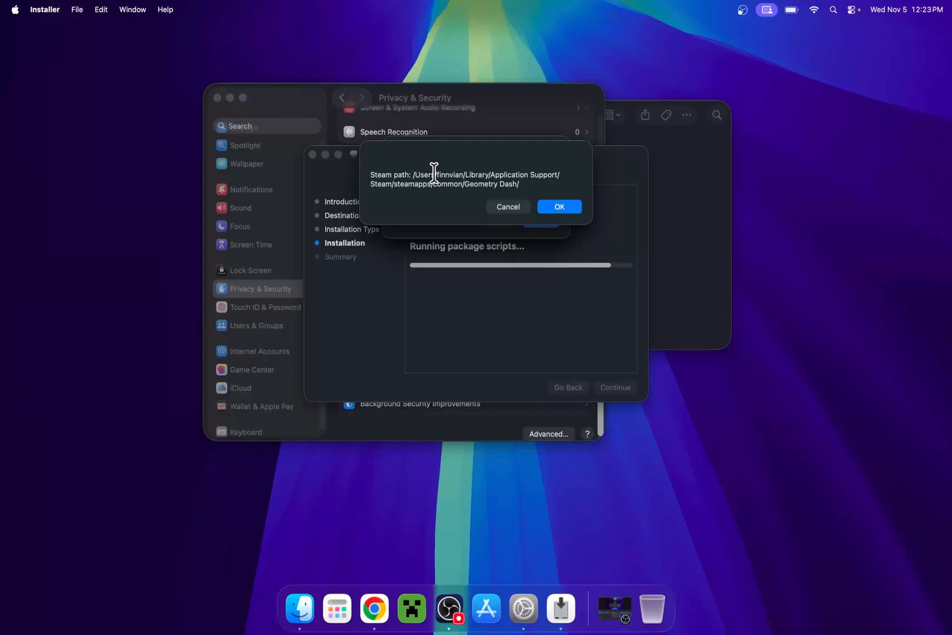
{"action": "left_click", "coordinate": [558, 206]}
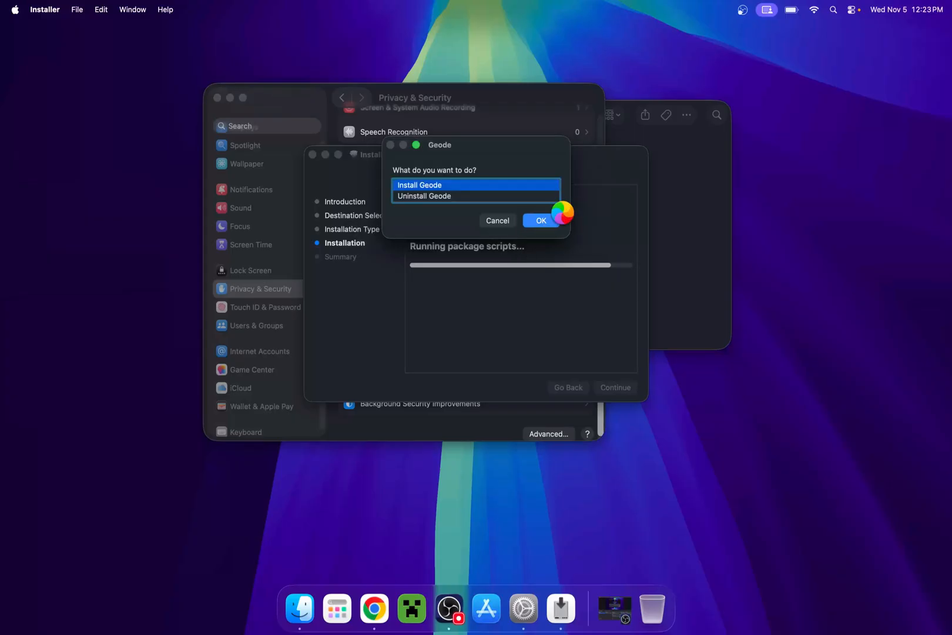
{"action": "left_click", "coordinate": [539, 220]}
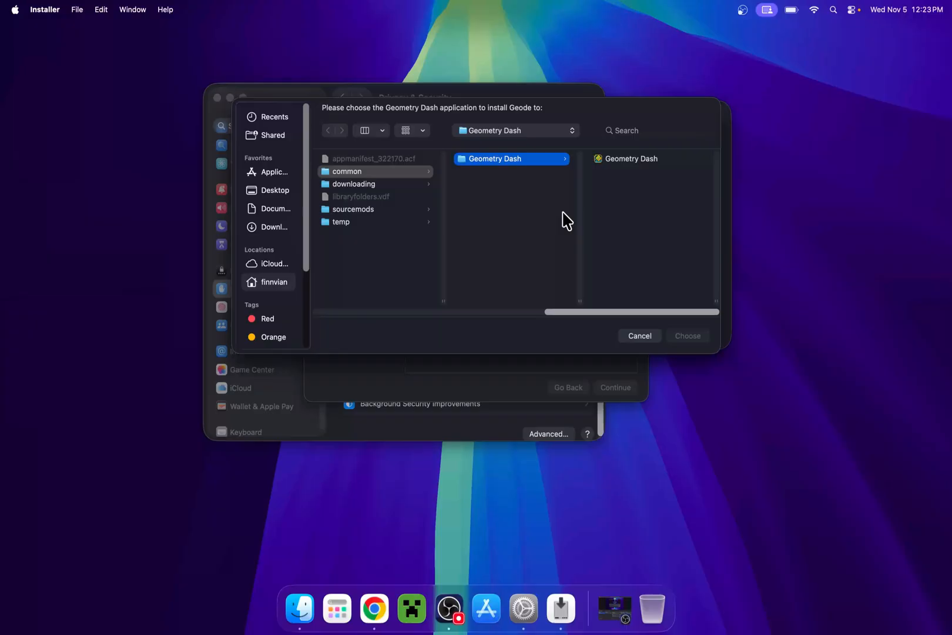
{"action": "mouse_move", "coordinate": [545, 220]}
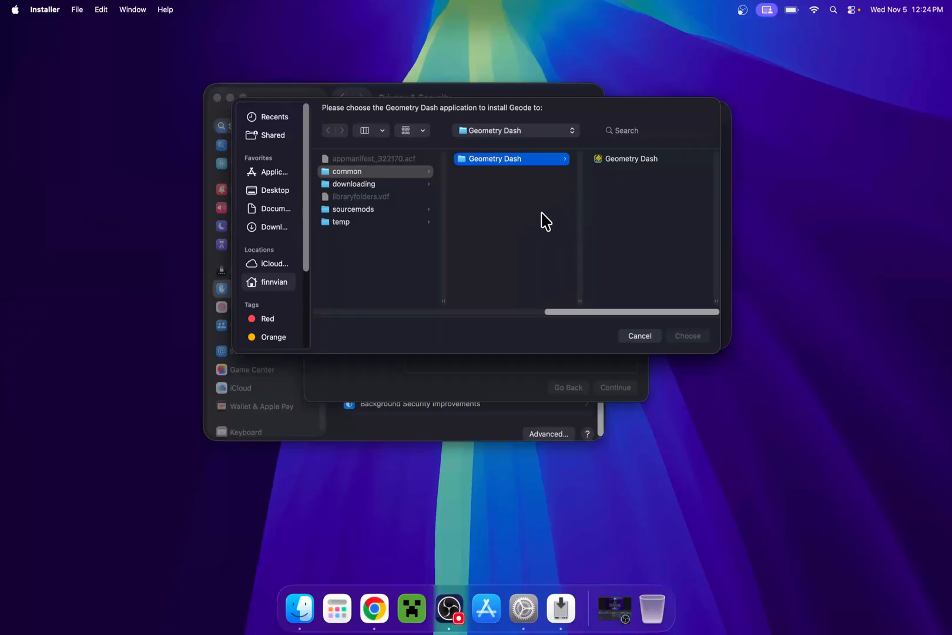
{"action": "mouse_move", "coordinate": [639, 171]}
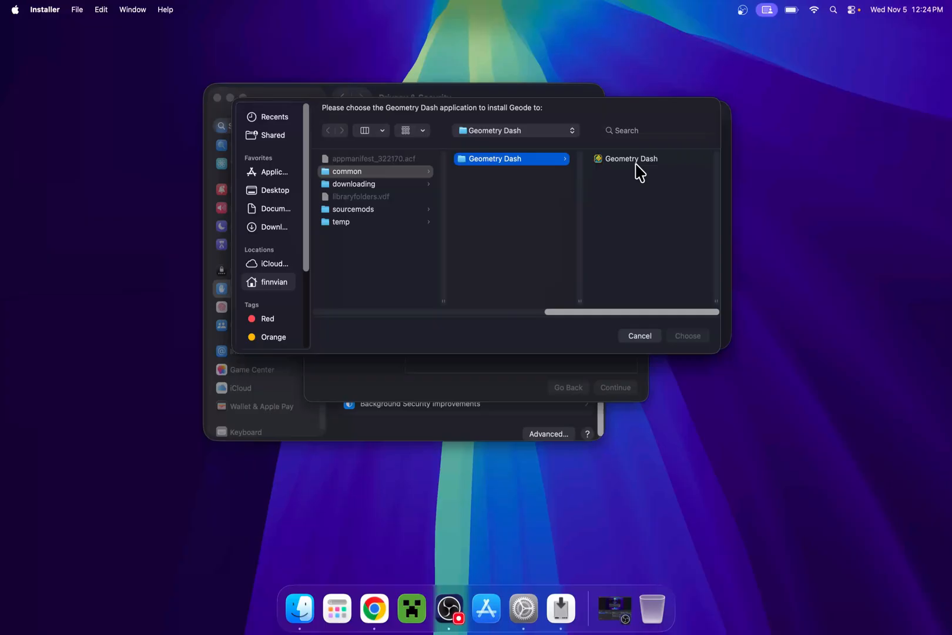
- Select the Geometry Dash application as Geode's install location
{"action": "left_click", "coordinate": [631, 158]}
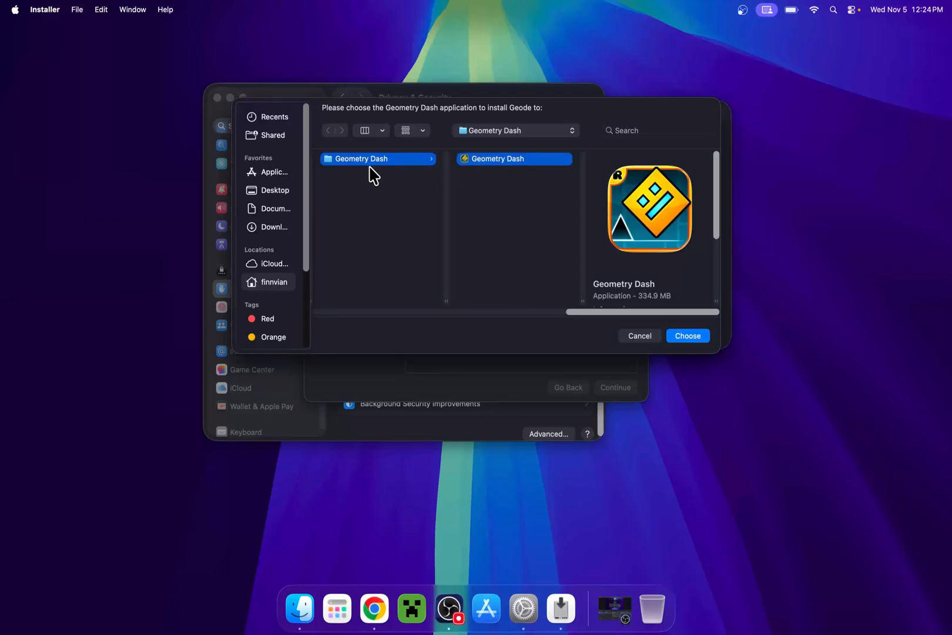
{"action": "left_click", "coordinate": [496, 159]}
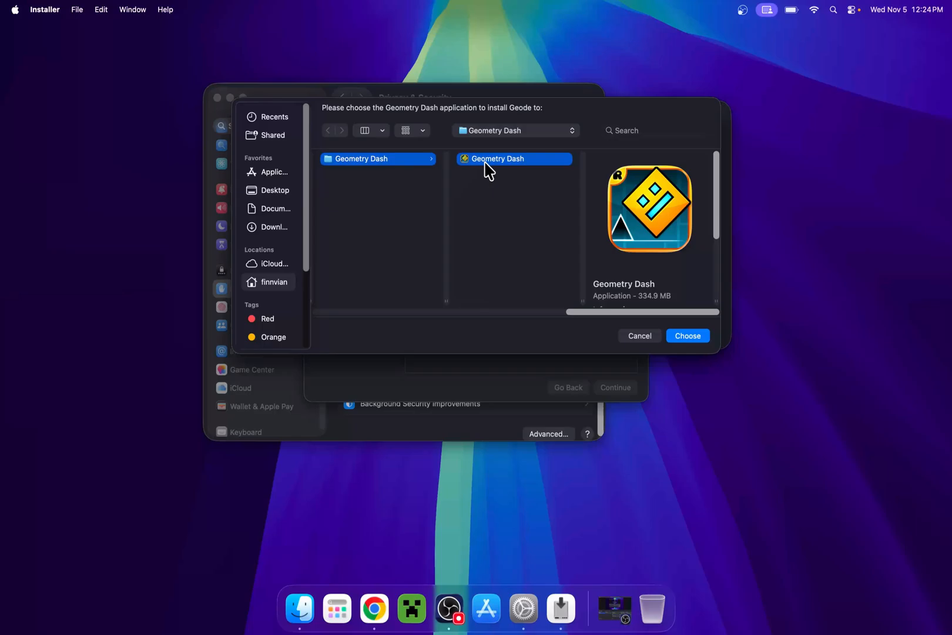
{"action": "left_click", "coordinate": [687, 335]}
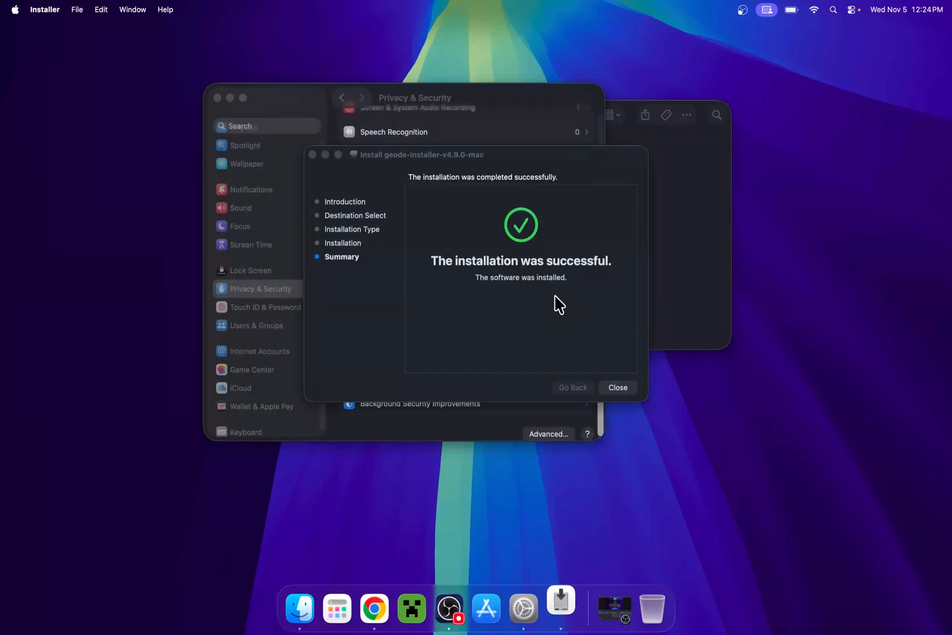
{"action": "mouse_move", "coordinate": [519, 267]}
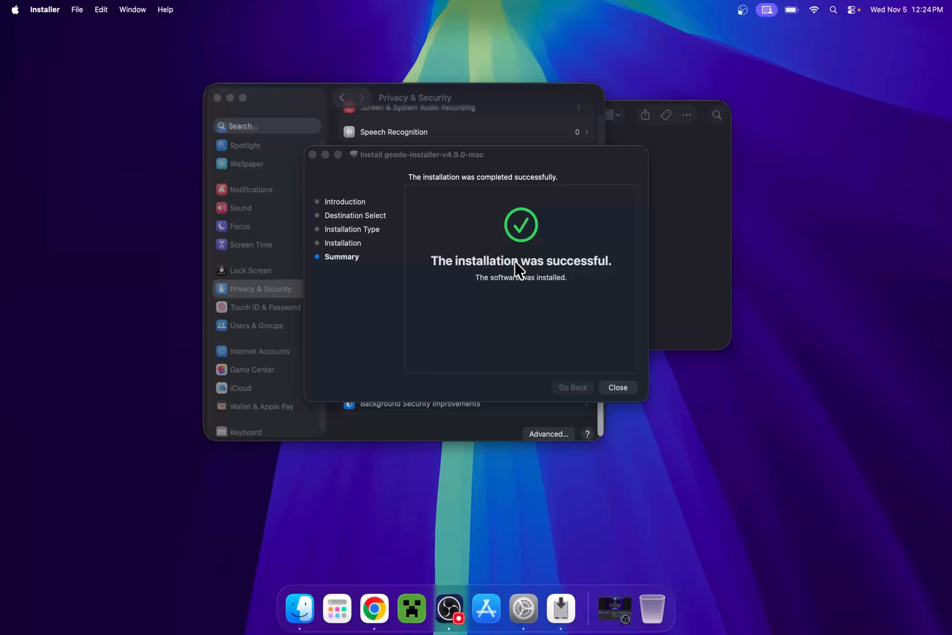
- Close the Installer and move the Geode installer package to the Trash
{"action": "left_click", "coordinate": [618, 387]}
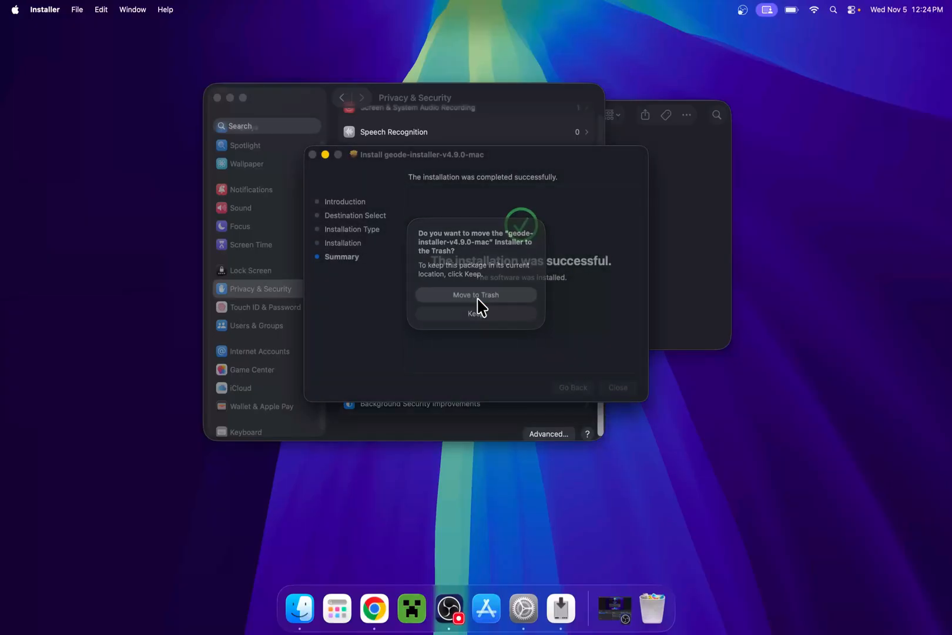
{"action": "left_click", "coordinate": [475, 294]}
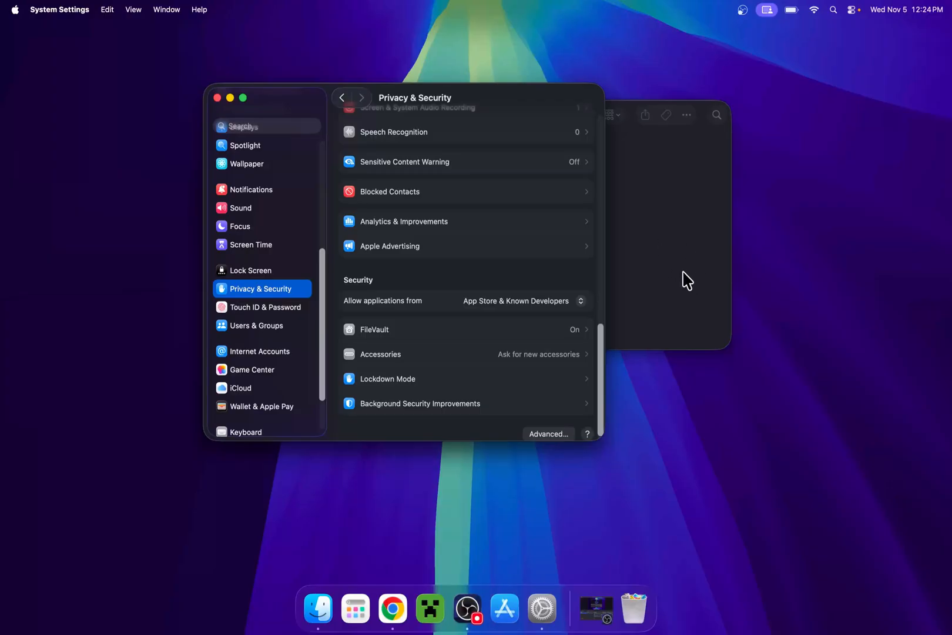
{"action": "mouse_move", "coordinate": [355, 609]}
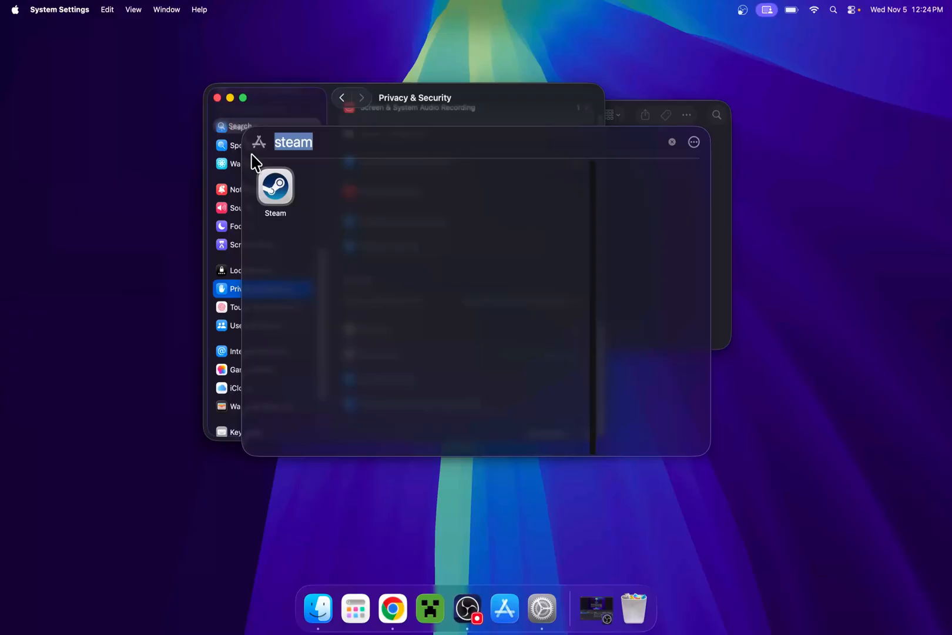
- Open Steam via Spotlight and play Geometry Dash from the Library
{"action": "type", "text": "google Chrome"}
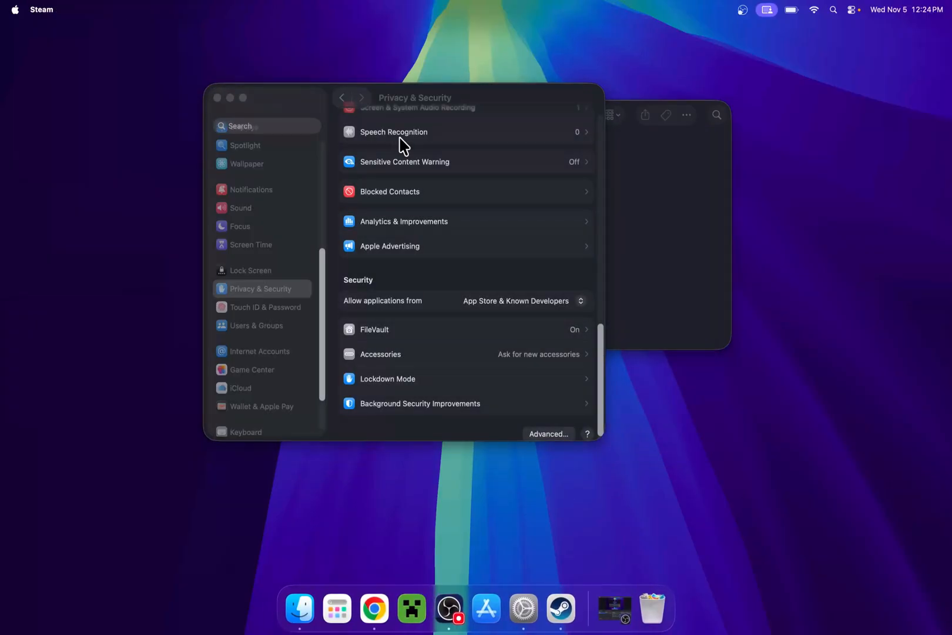
{"action": "left_click", "coordinate": [559, 607]}
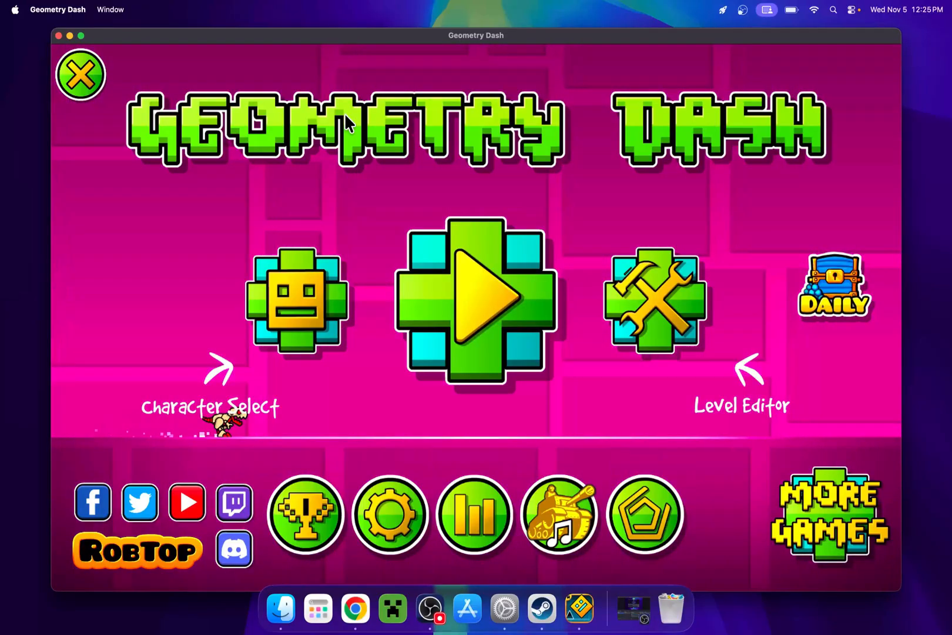
{"action": "mouse_move", "coordinate": [317, 607]}
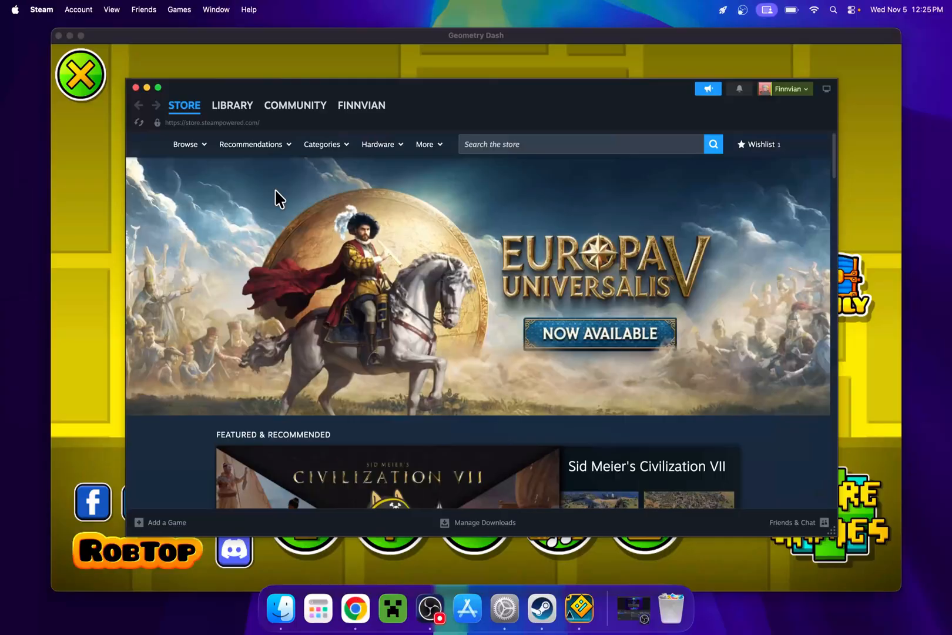
{"action": "left_click", "coordinate": [232, 106]}
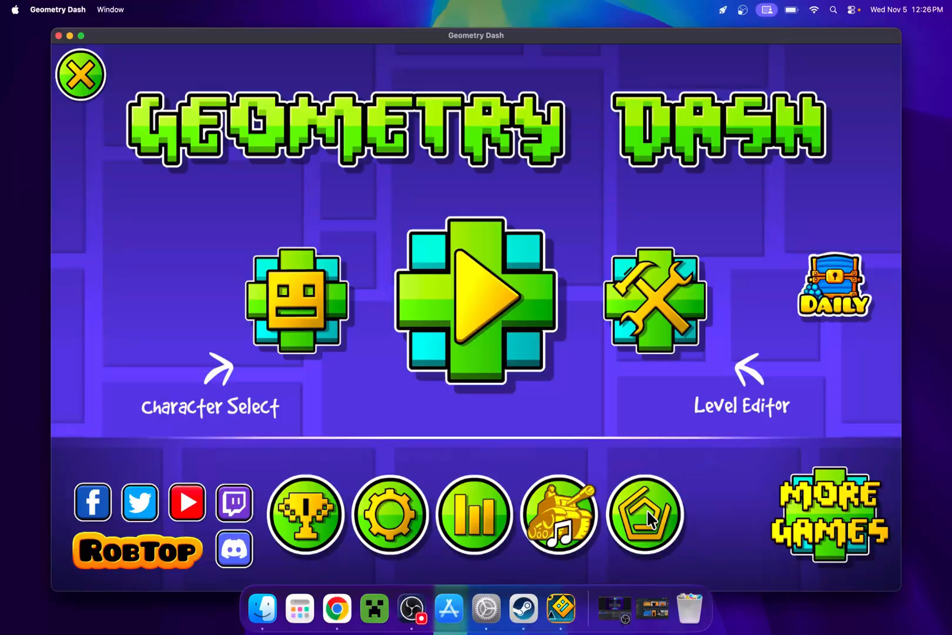
- Install the Globed mod from Geode's Download tab and restart Geometry Dash
{"action": "left_click", "coordinate": [644, 515]}
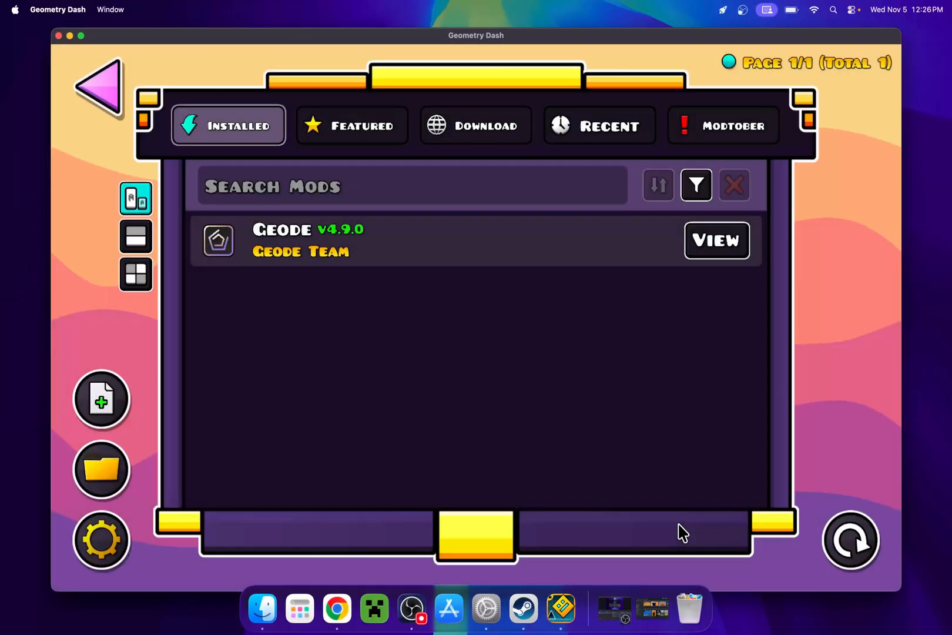
{"action": "mouse_move", "coordinate": [490, 182]}
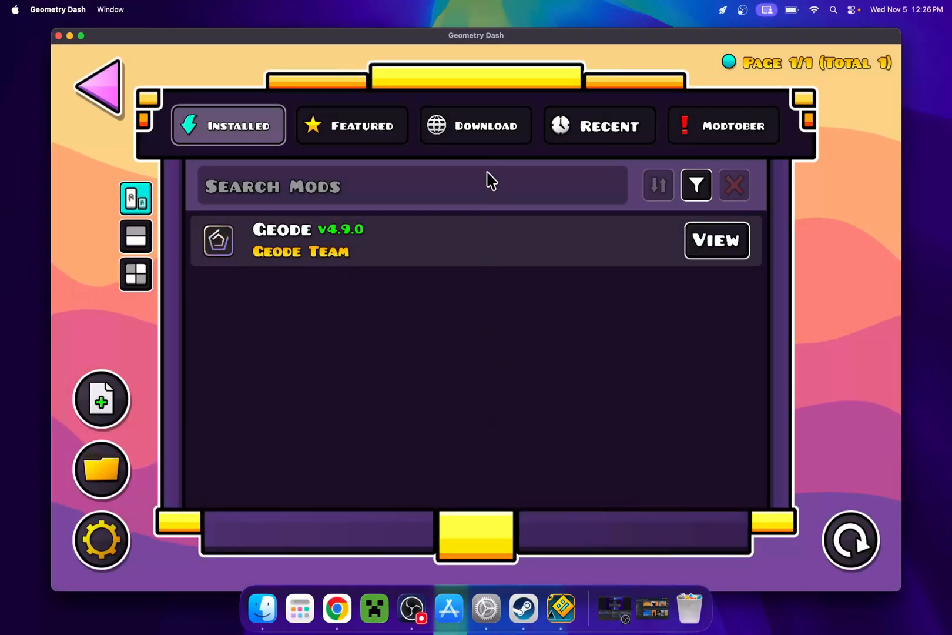
{"action": "left_click", "coordinate": [475, 126]}
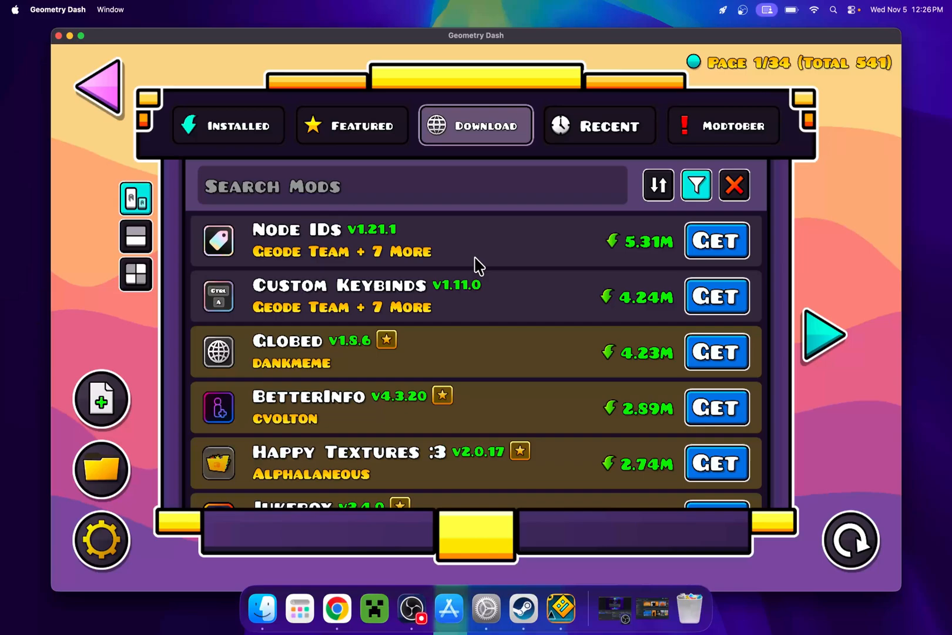
{"action": "scroll", "scroll_direction": "down", "scroll_amount": 3}
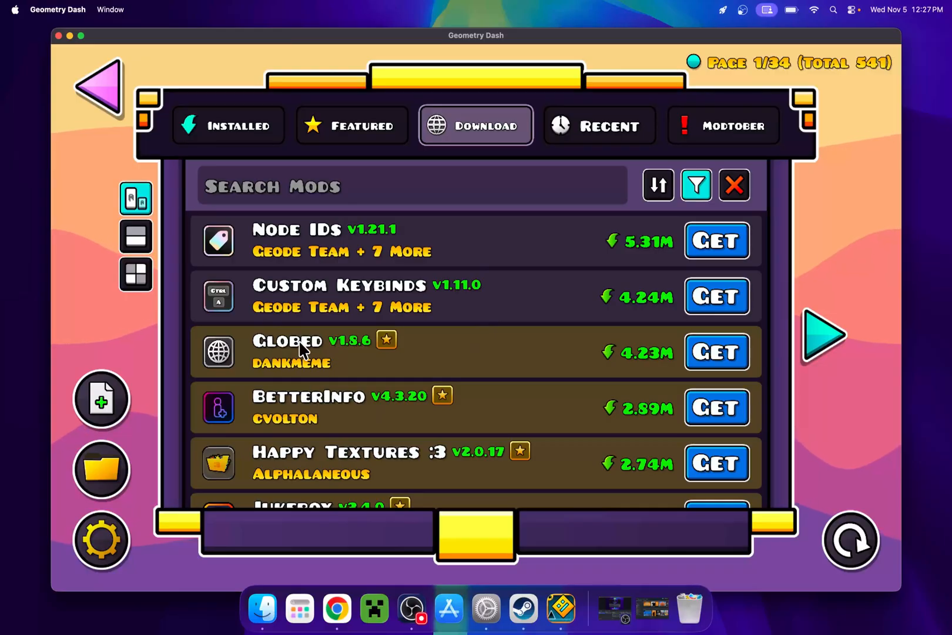
{"action": "left_click", "coordinate": [298, 349]}
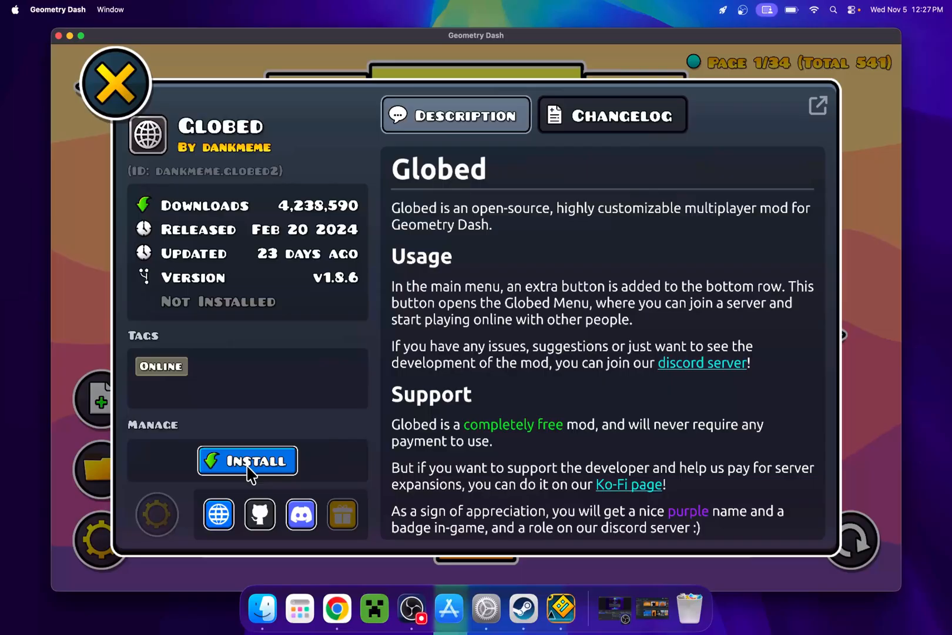
{"action": "left_click", "coordinate": [247, 460]}
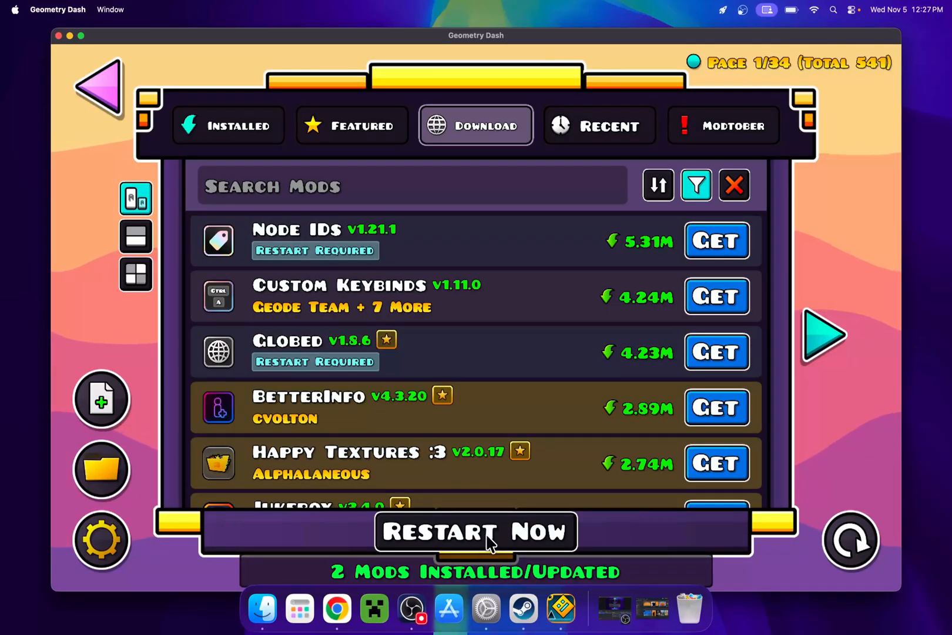
{"action": "left_click", "coordinate": [475, 530]}
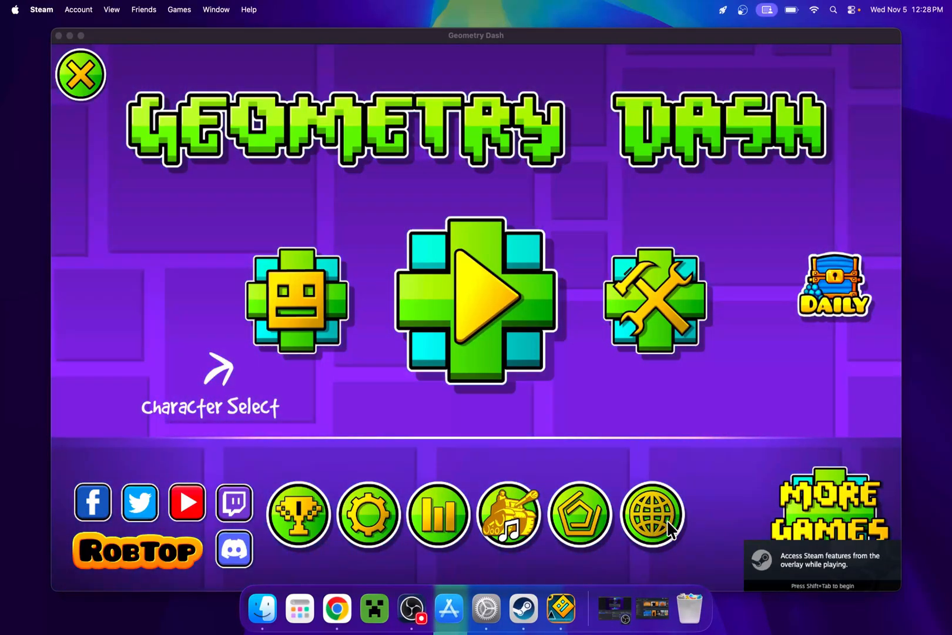
{"action": "left_click", "coordinate": [653, 514]}
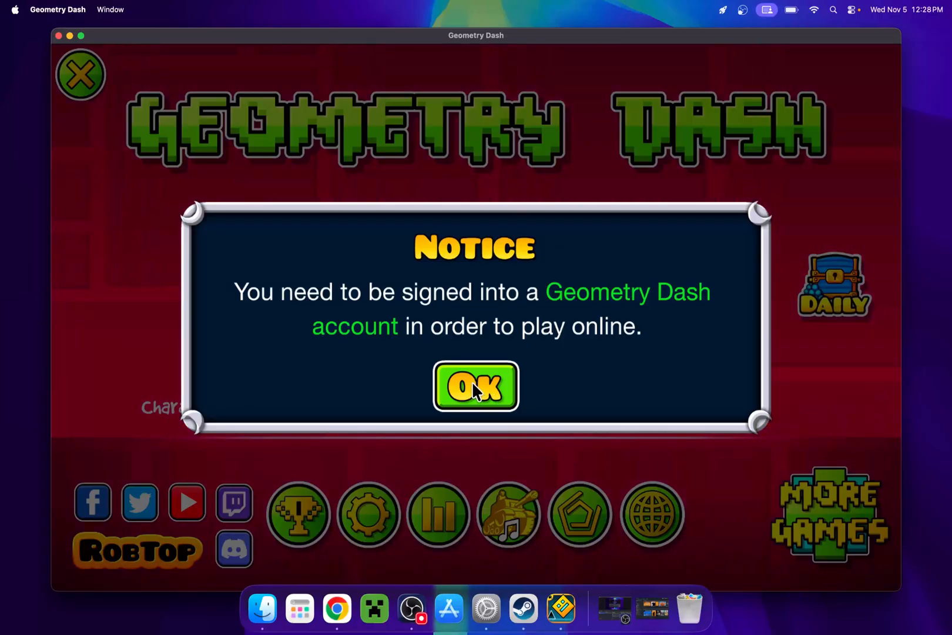
{"action": "left_click", "coordinate": [475, 386]}
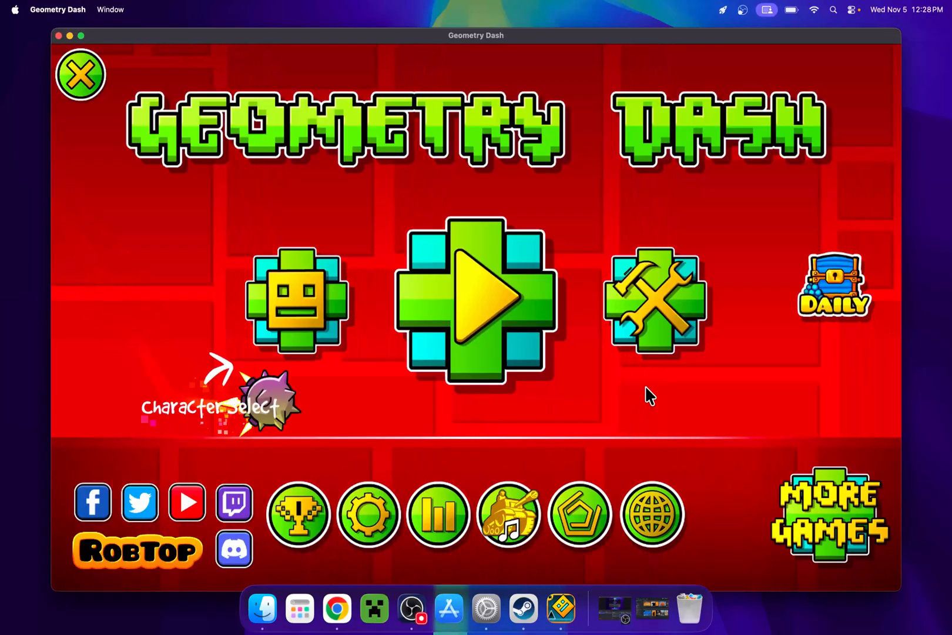